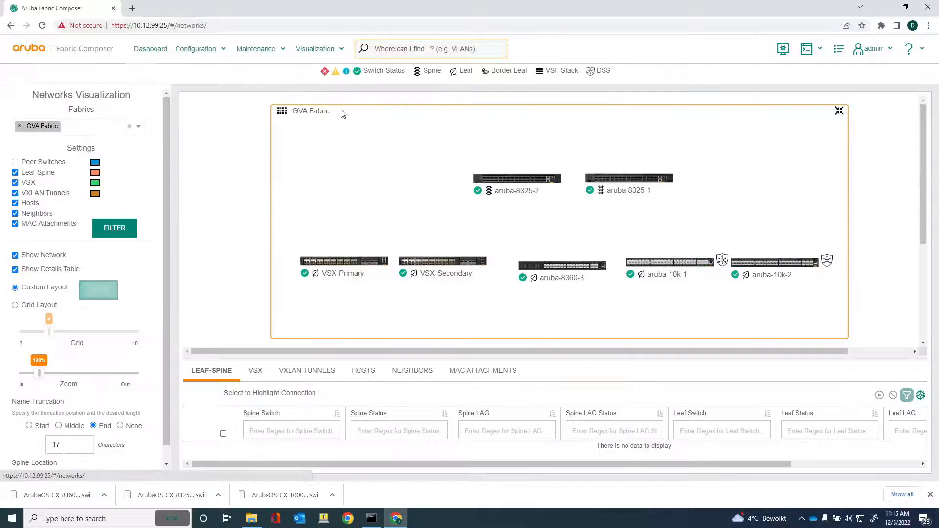
- Apply the filter so leaf-spine and VXLAN links draw across the GVA Fabric map
left_click(517, 178)
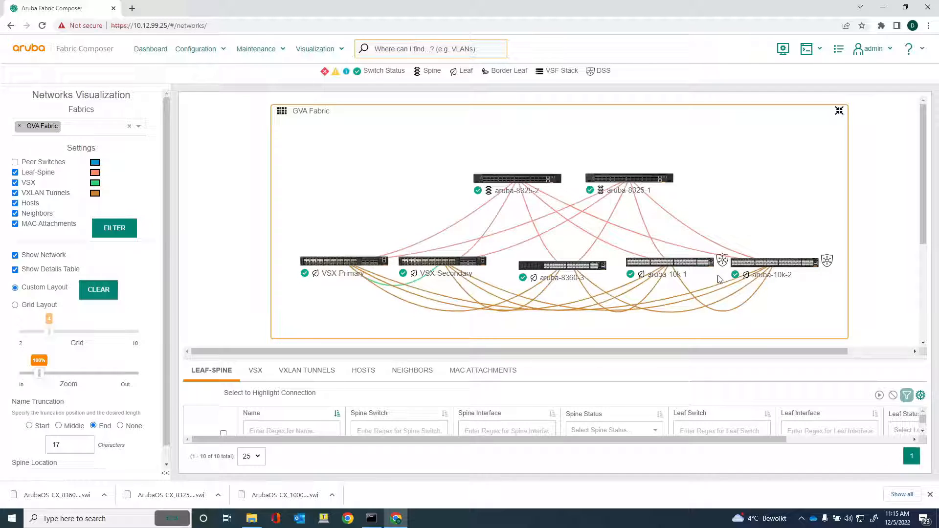
mouse_move(673, 208)
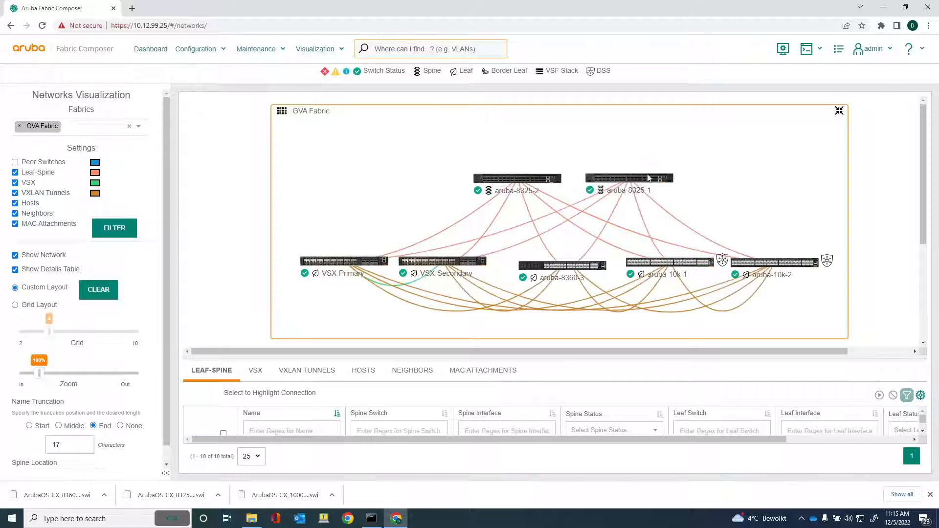
mouse_move(605, 209)
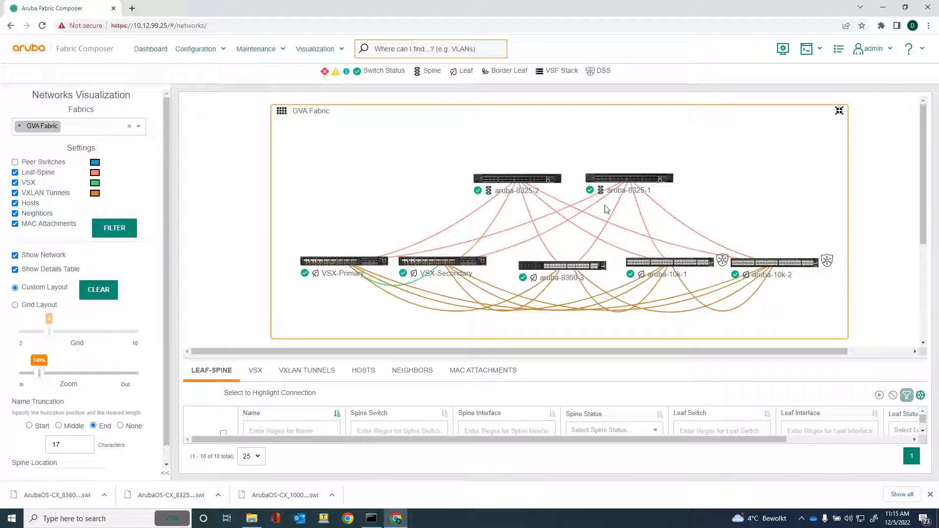
mouse_move(238, 210)
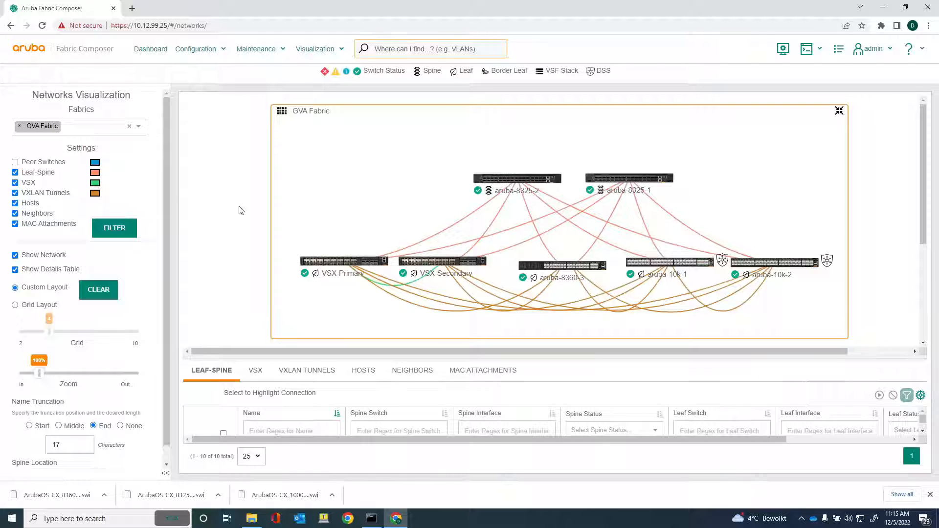
- Go to Maintenance > Device Firmware and expand its ACTIONS menu
left_click(257, 48)
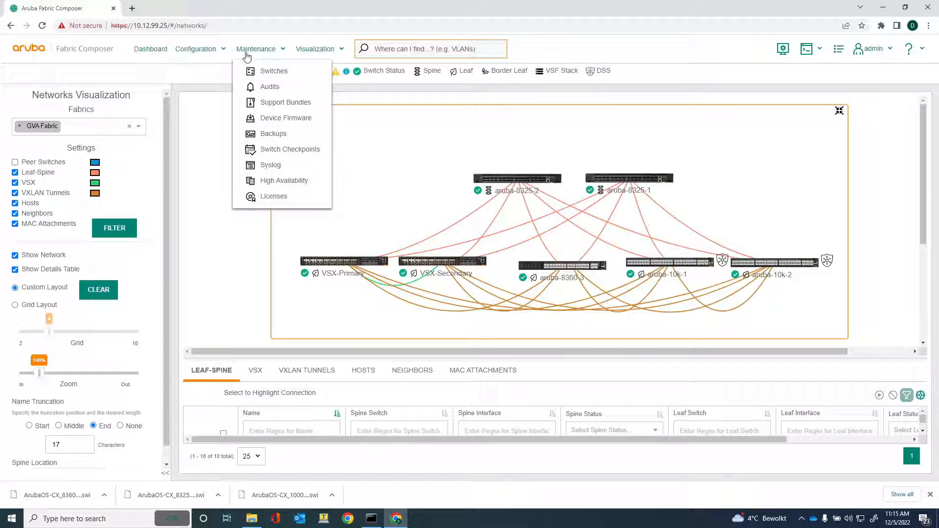
mouse_move(287, 117)
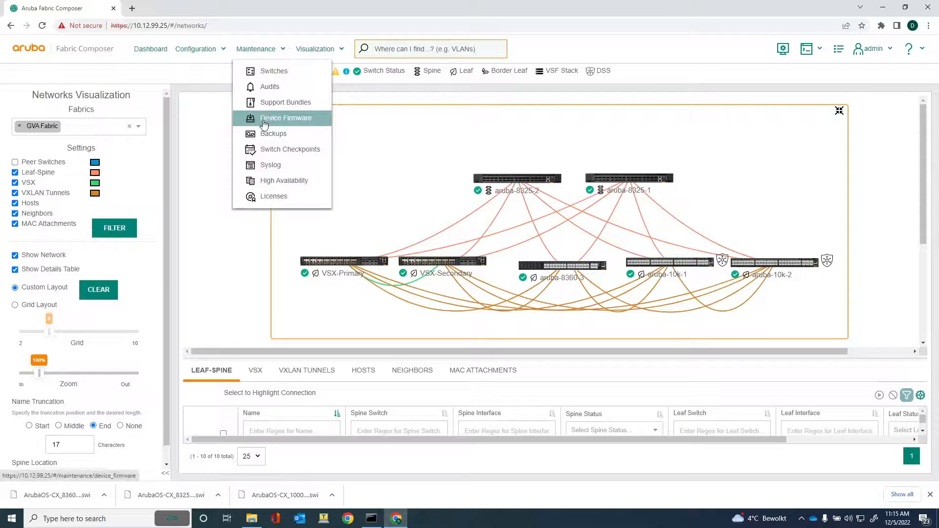
left_click(286, 117)
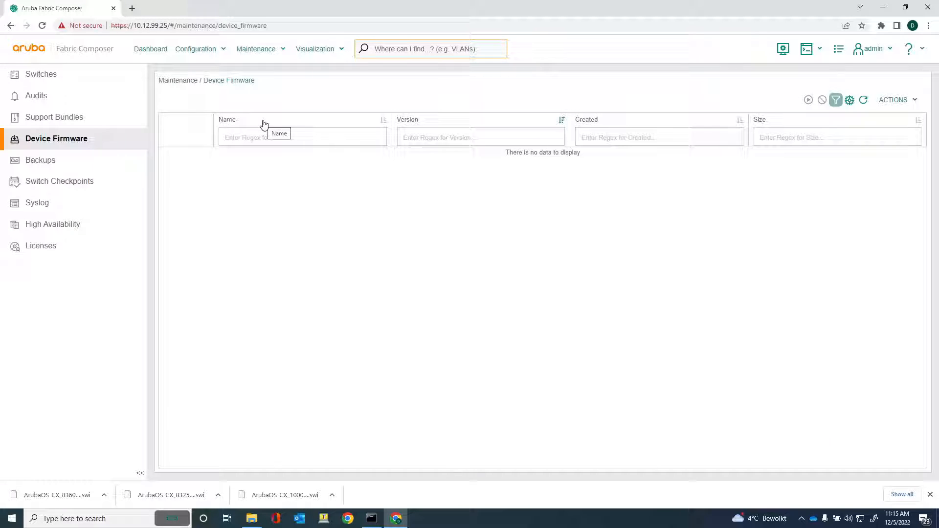
mouse_move(524, 227)
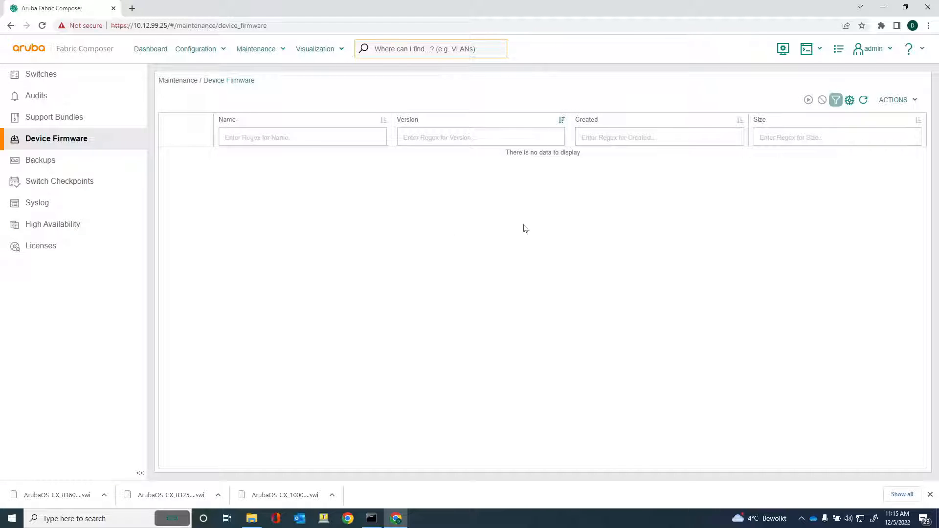
left_click(893, 99)
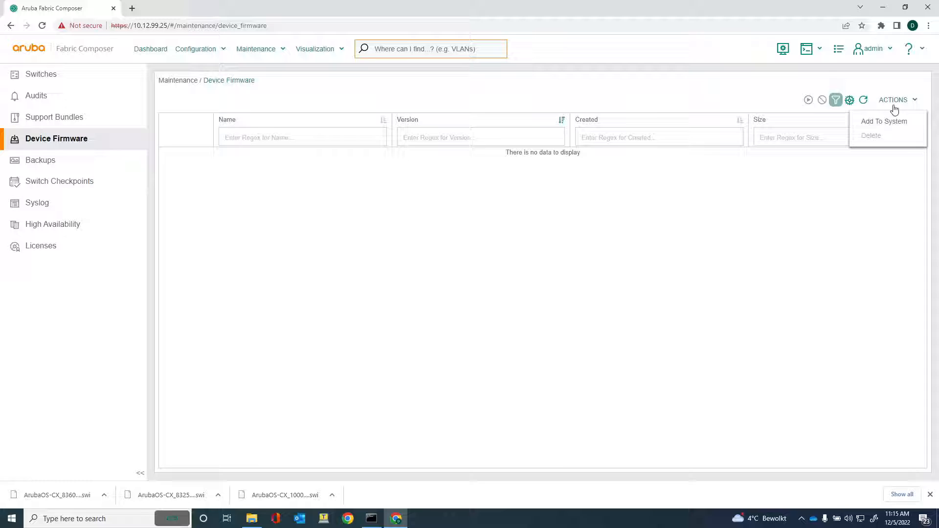
mouse_move(884, 121)
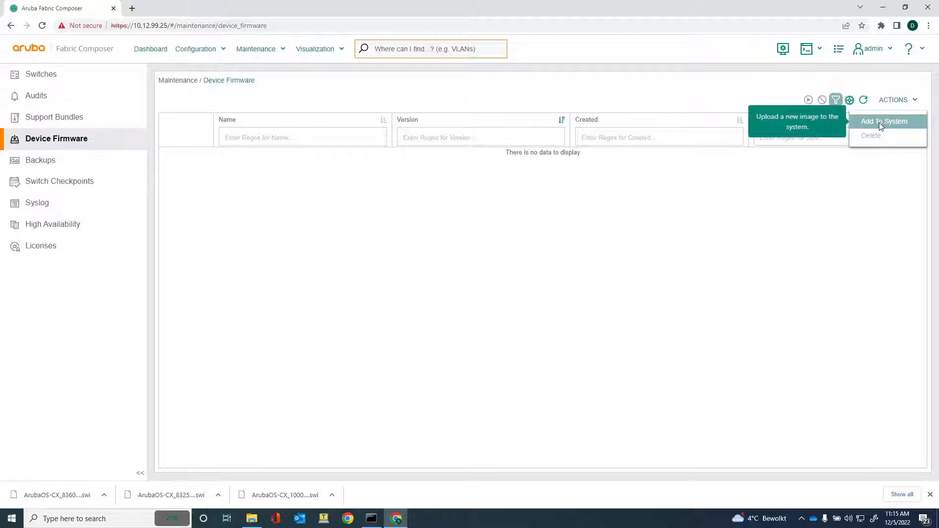
mouse_move(275, 61)
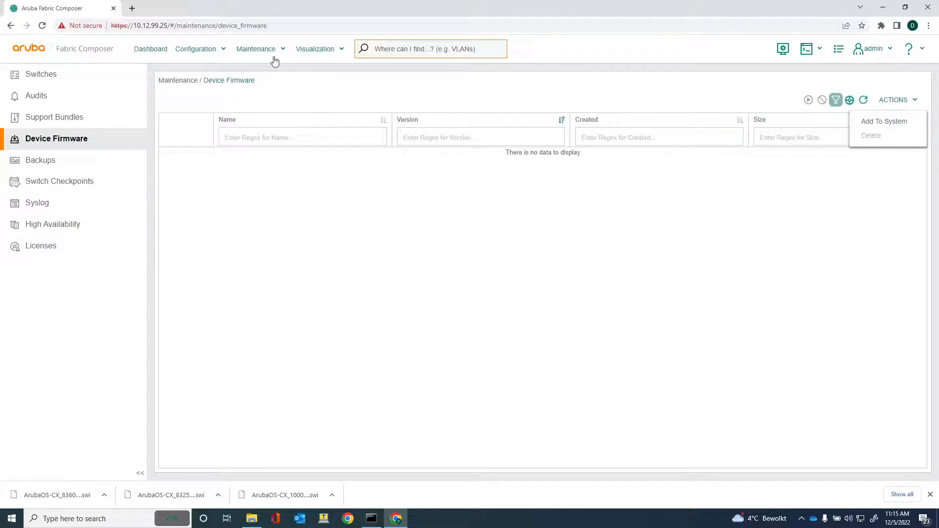
left_click(256, 49)
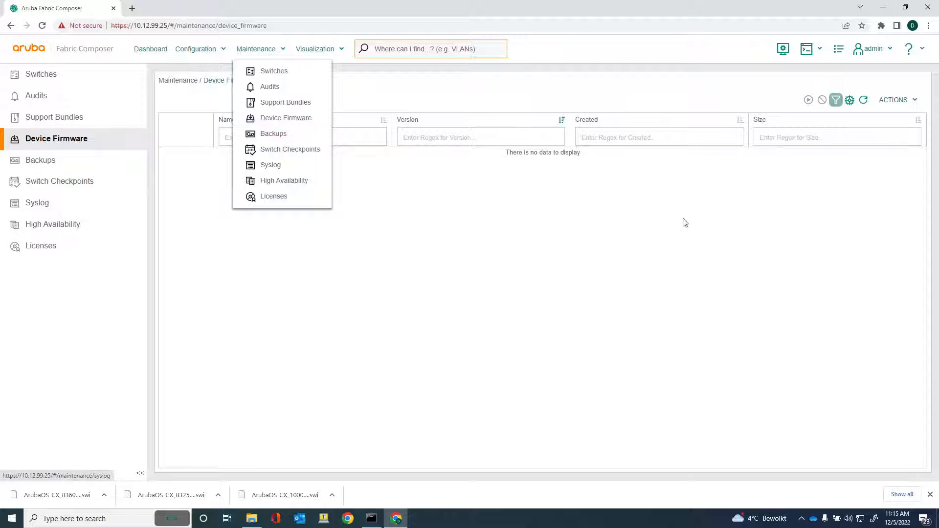
left_click(897, 100)
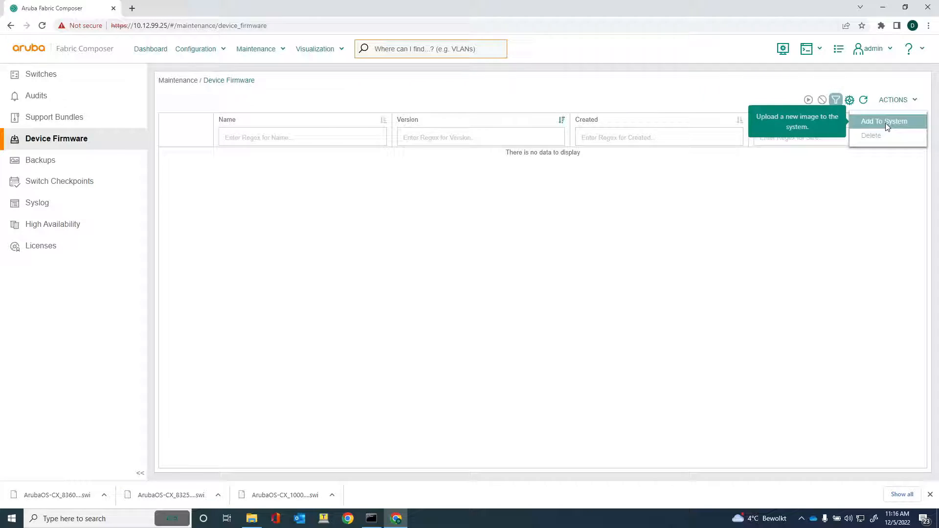
- Add ArubaOS-CX_8325_10_11_0001.swi to the system and apply the upload
left_click(885, 121)
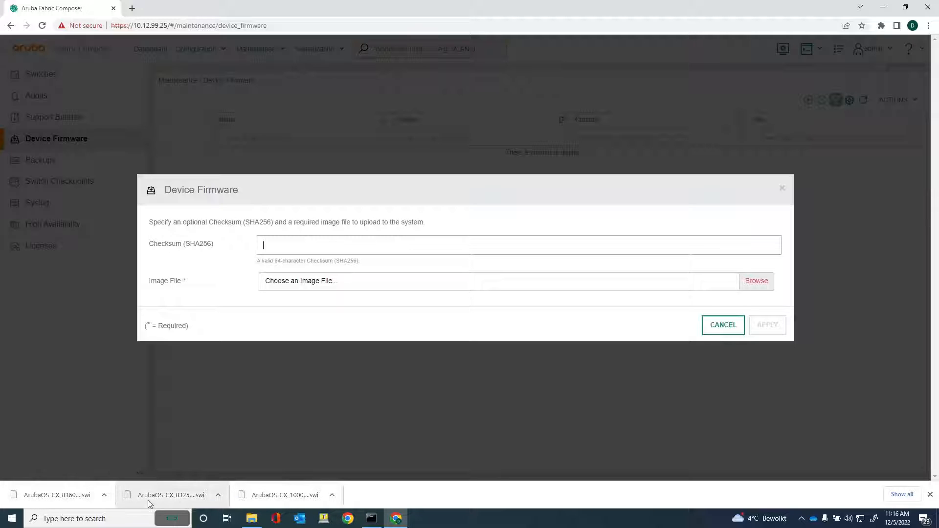
mouse_move(170, 495)
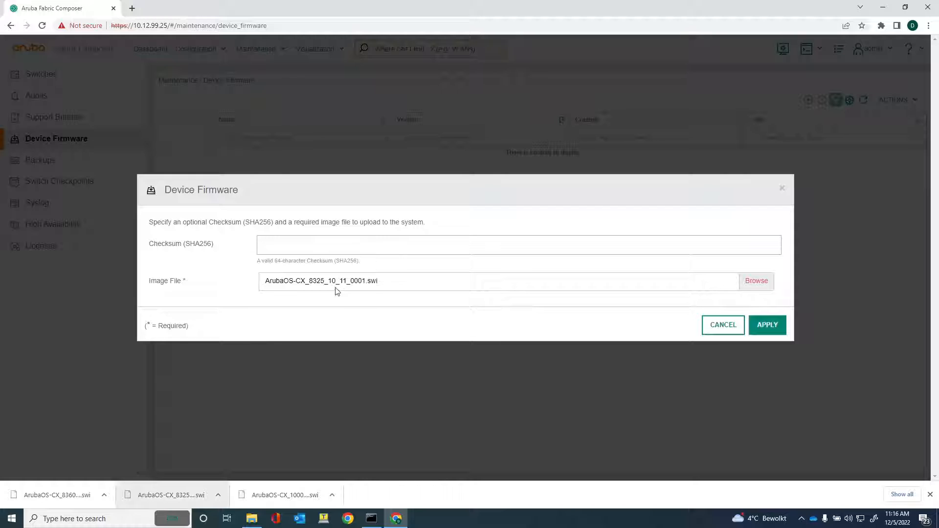
mouse_move(337, 290)
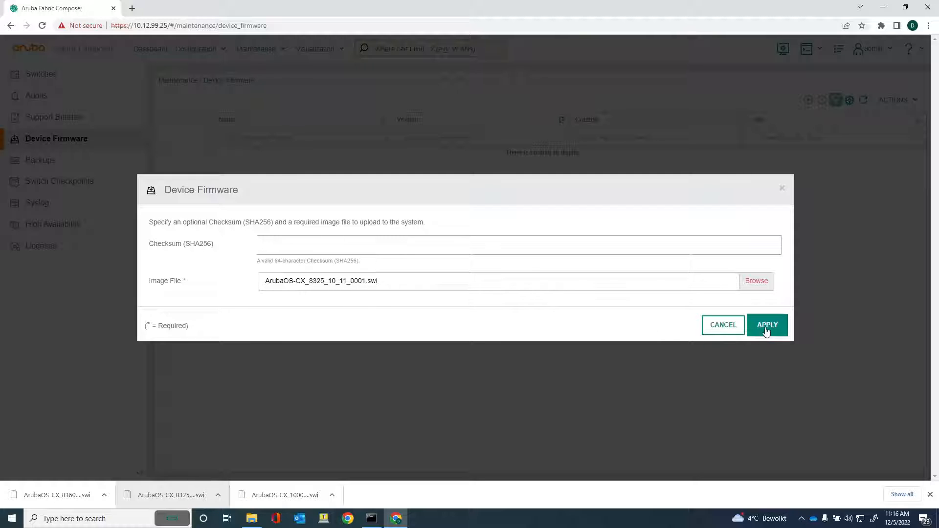
left_click(767, 325)
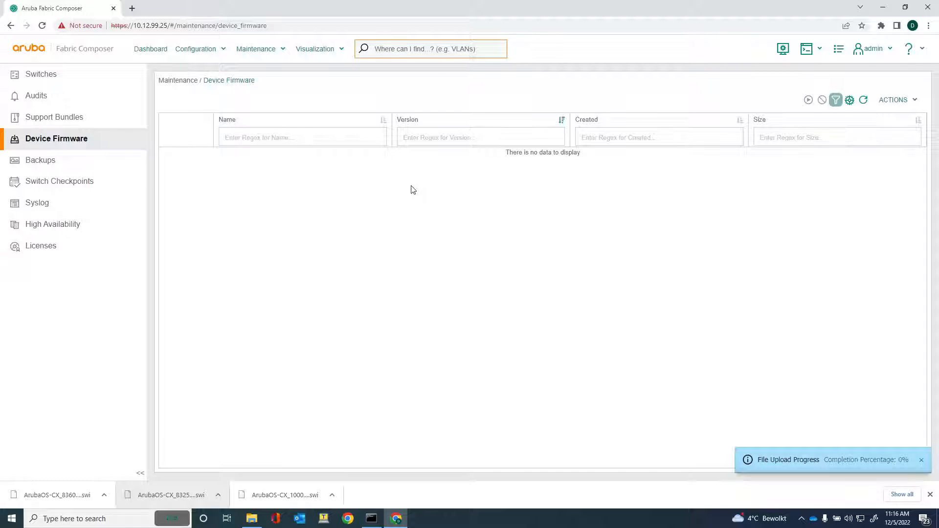
mouse_move(873, 472)
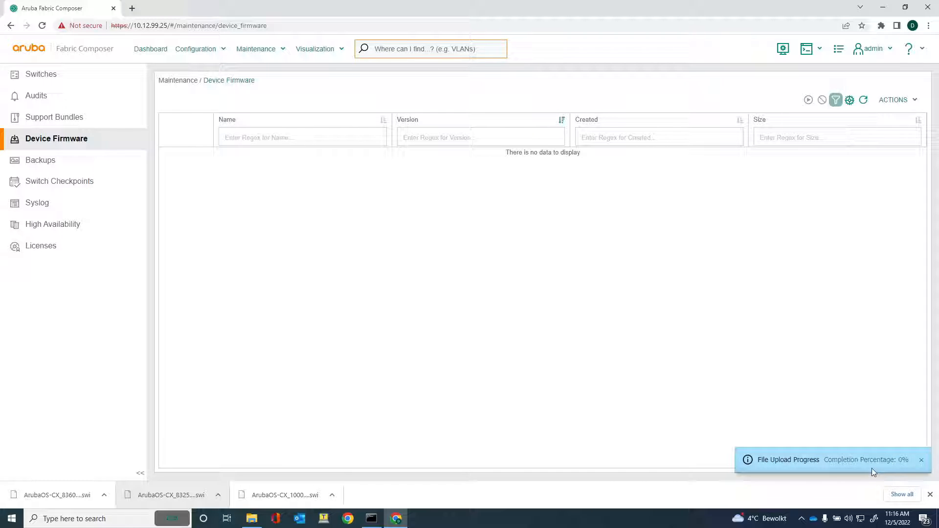
mouse_move(801, 363)
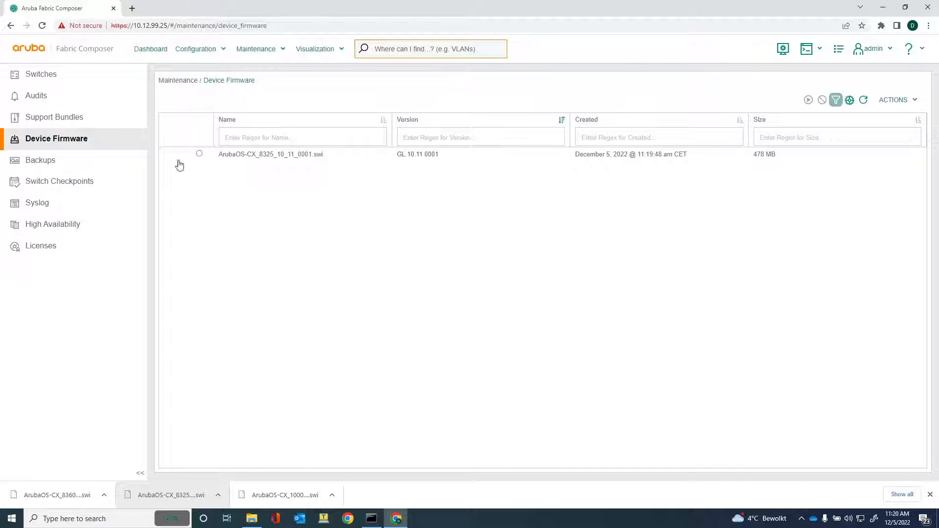
mouse_move(796, 163)
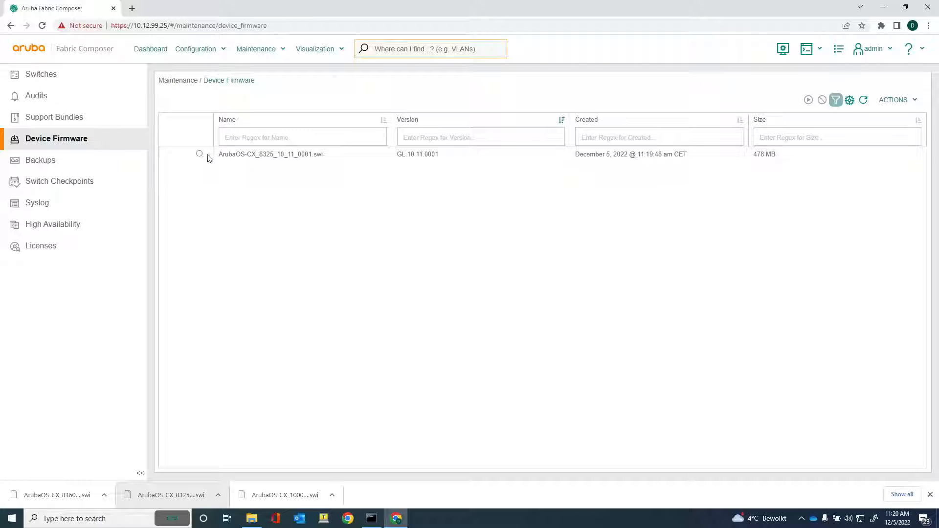
- Select the uploaded GL.10.11.0001 firmware image in the Device Firmware list
left_click(199, 154)
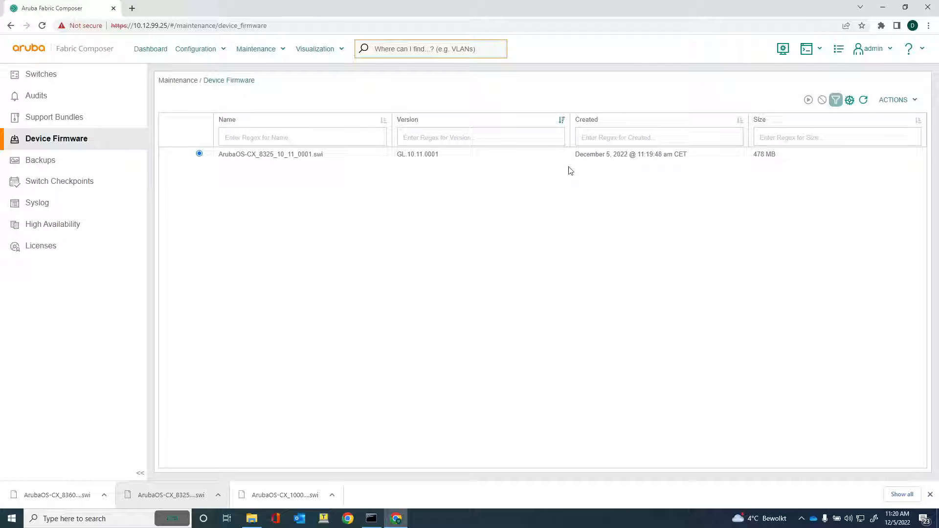
left_click(897, 100)
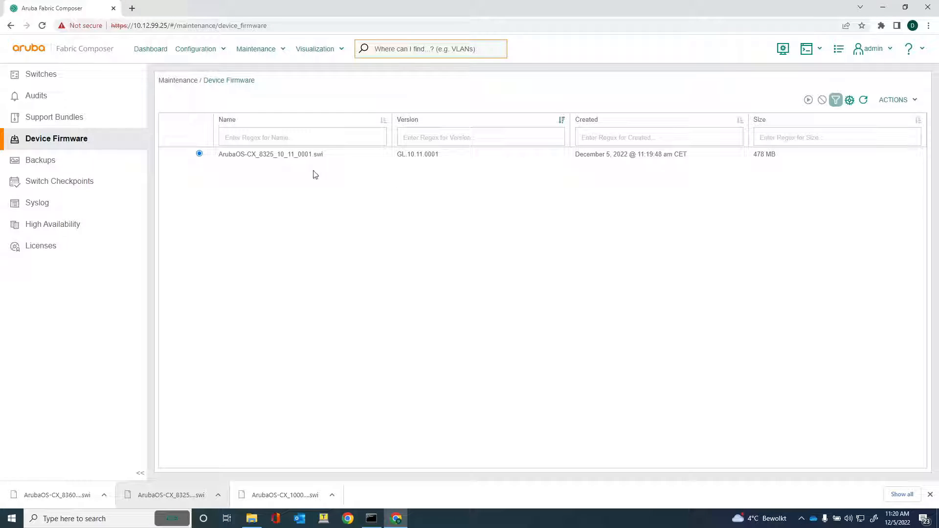
mouse_move(236, 181)
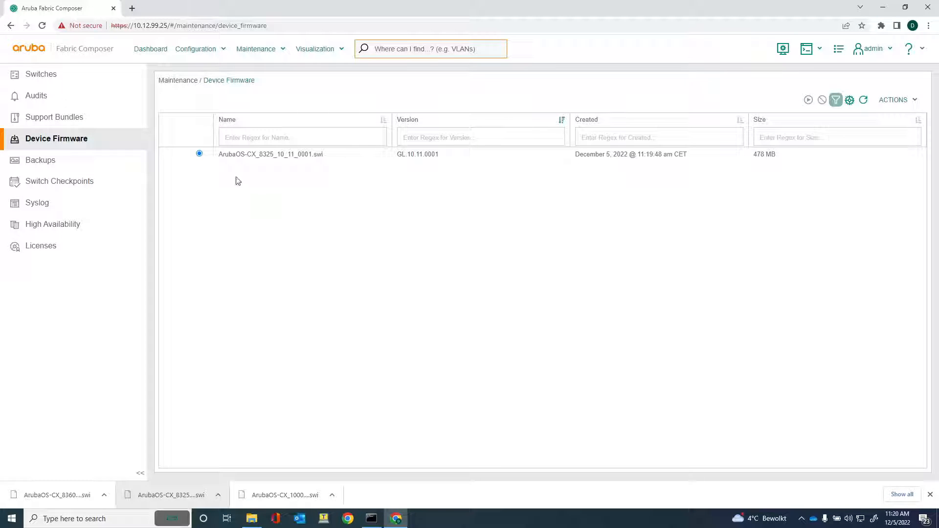
mouse_move(267, 211)
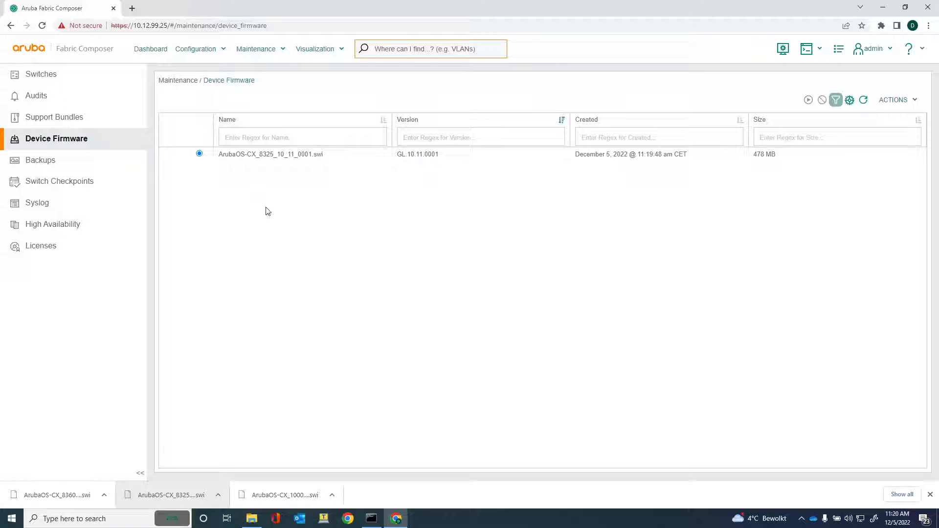
mouse_move(256, 48)
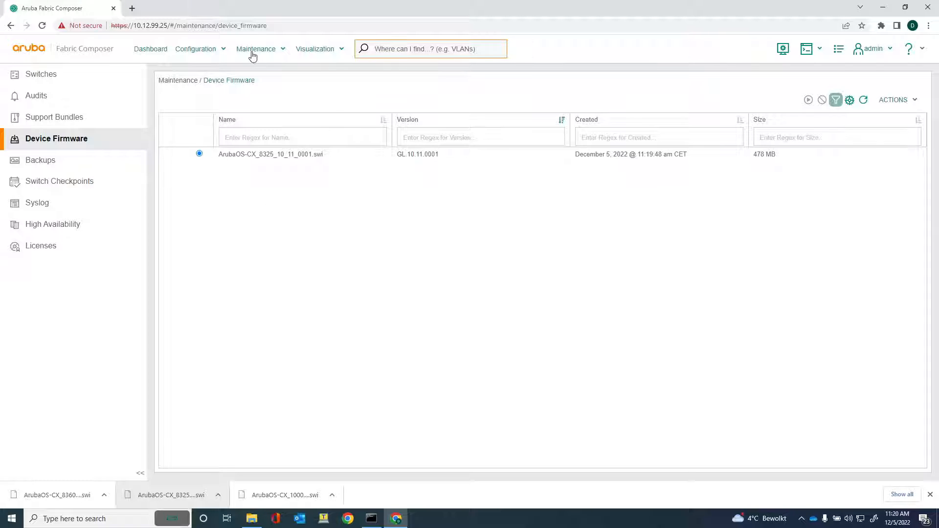
- Go to Maintenance > Switches and select aruba-8325-1 and aruba-8325-2
left_click(255, 49)
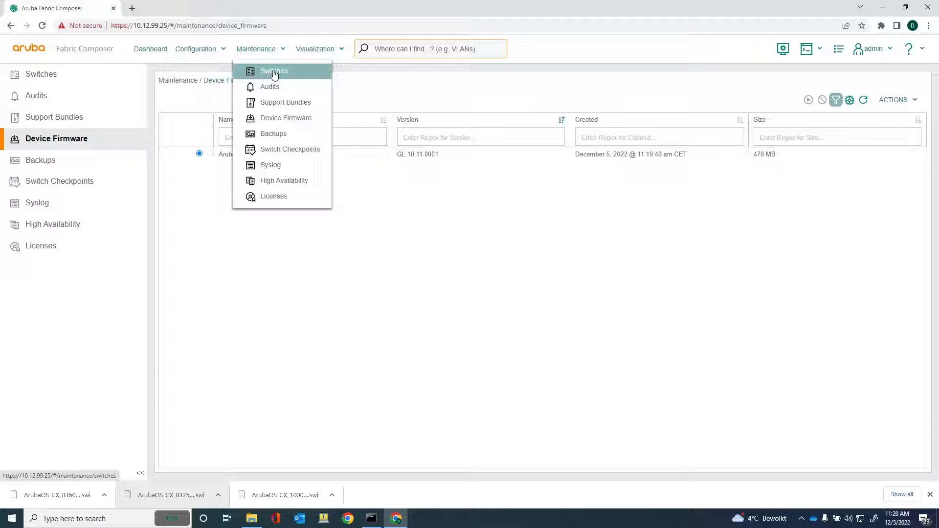
left_click(273, 71)
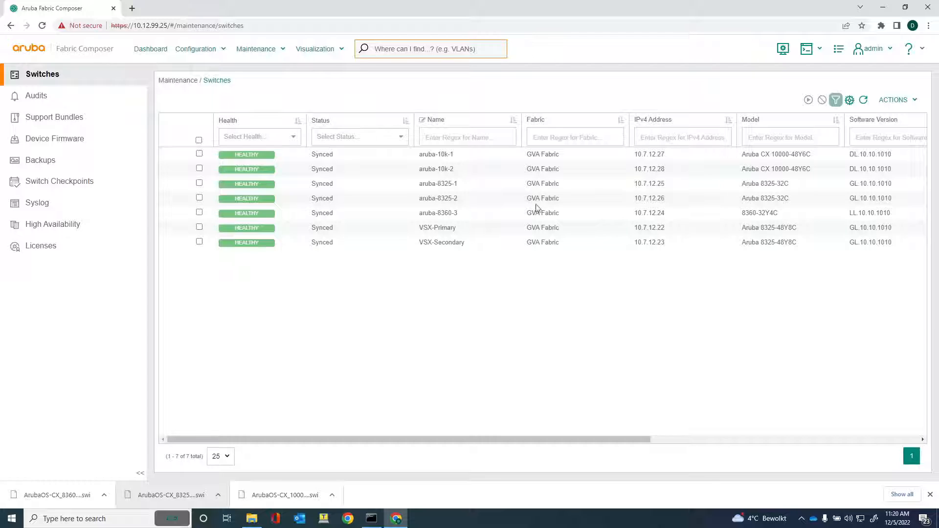
left_click(198, 183)
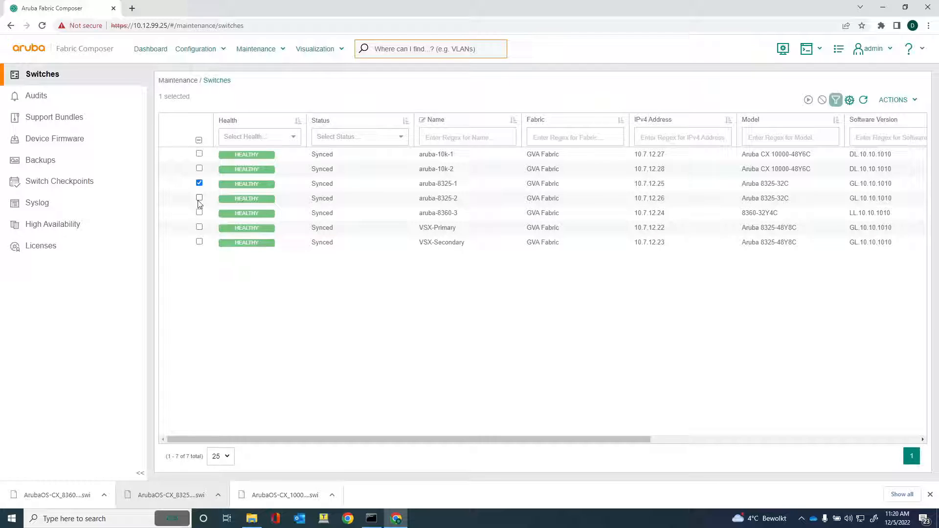
left_click(198, 199)
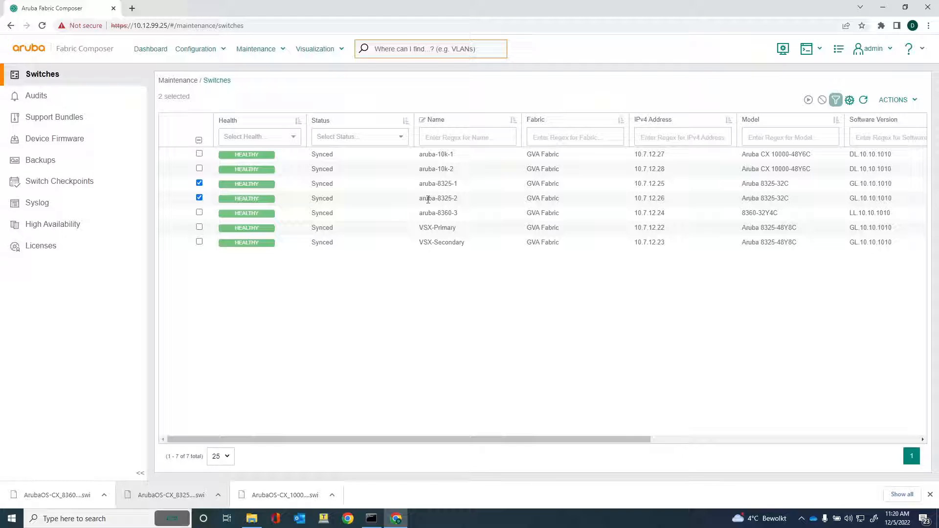
mouse_move(827, 207)
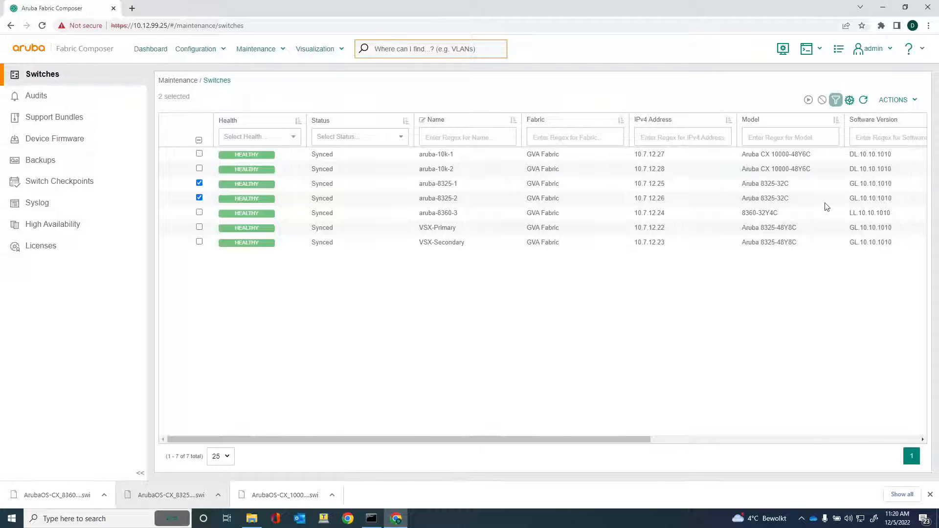
- Start Stage Firmware for both switches with Primary as the stage partition
left_click(895, 99)
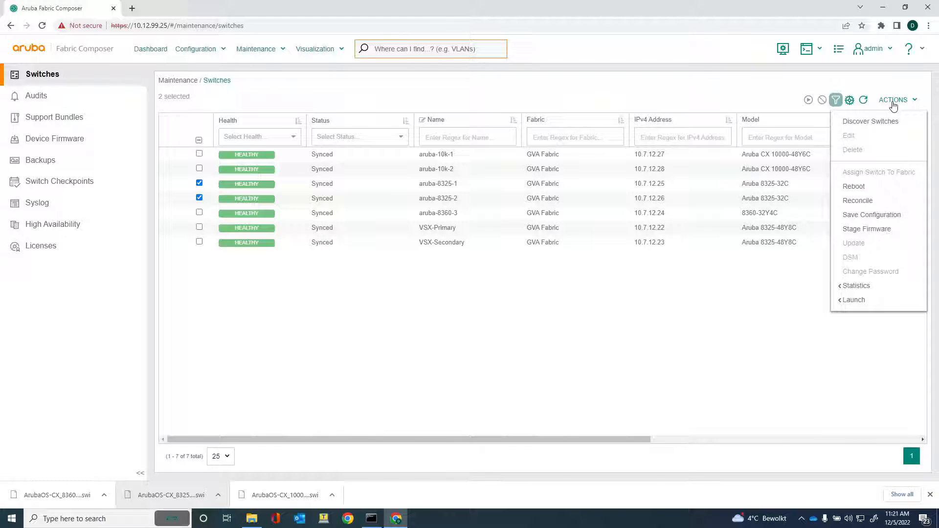
mouse_move(866, 229)
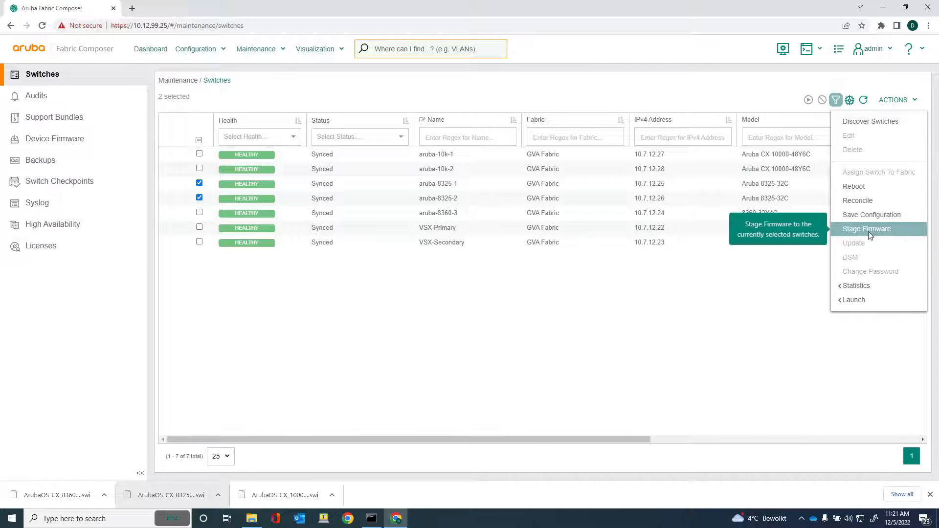
left_click(866, 229)
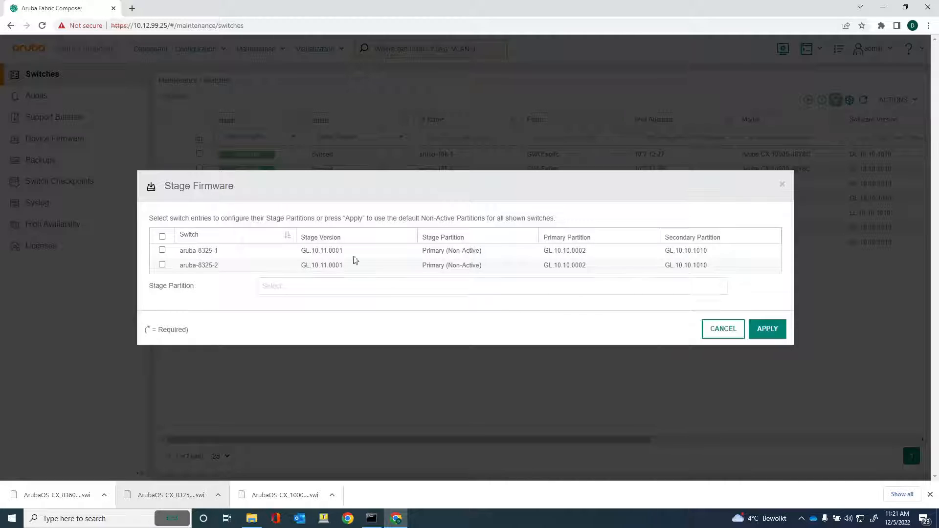
mouse_move(448, 271)
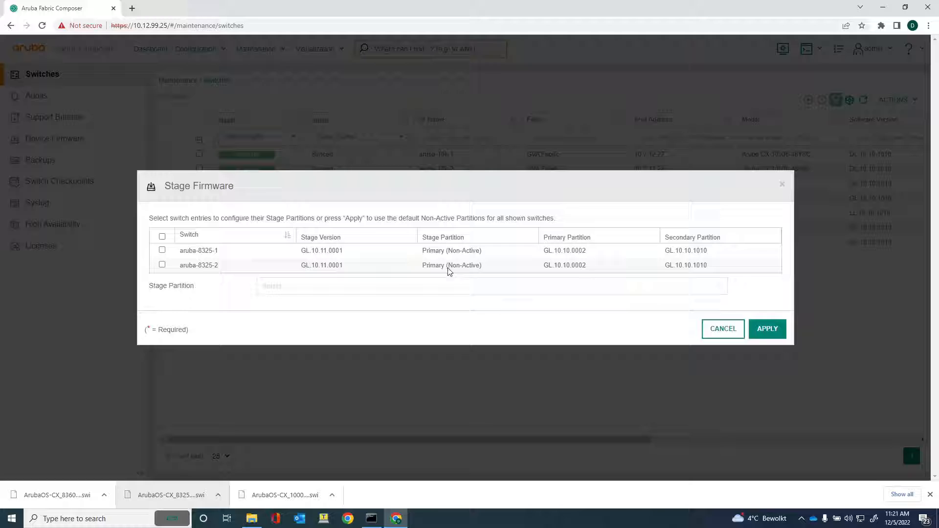
mouse_move(583, 233)
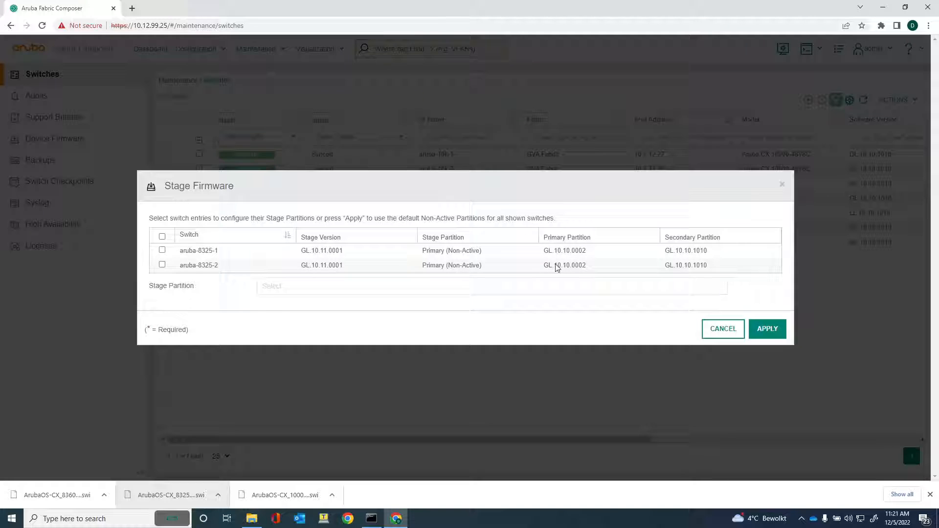
mouse_move(656, 265)
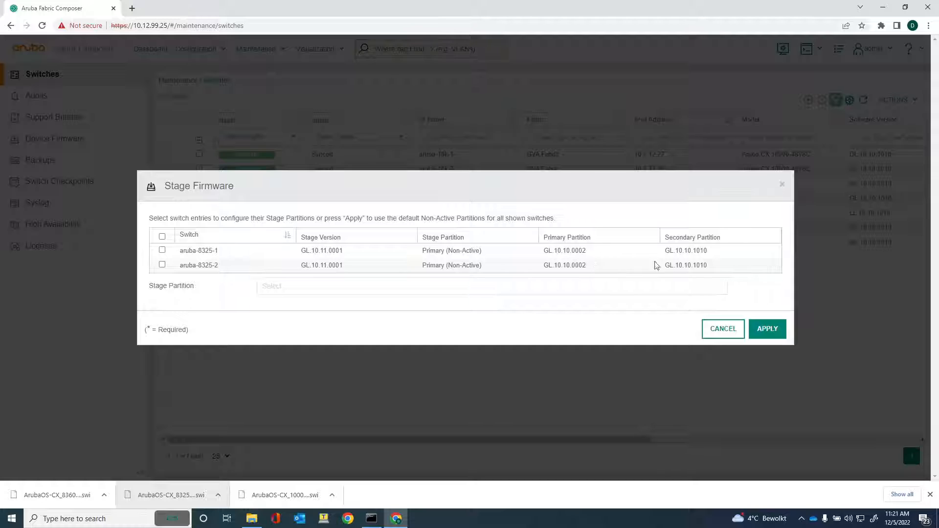
mouse_move(683, 256)
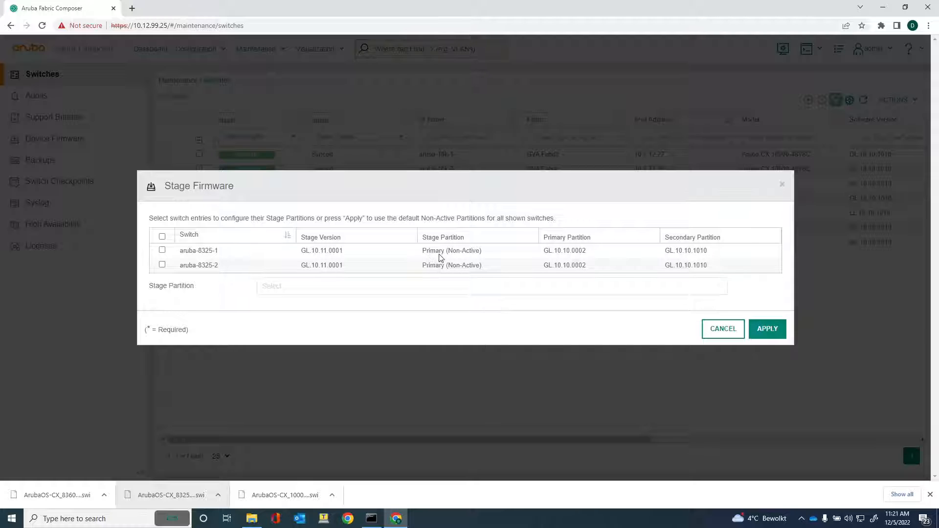
mouse_move(685, 262)
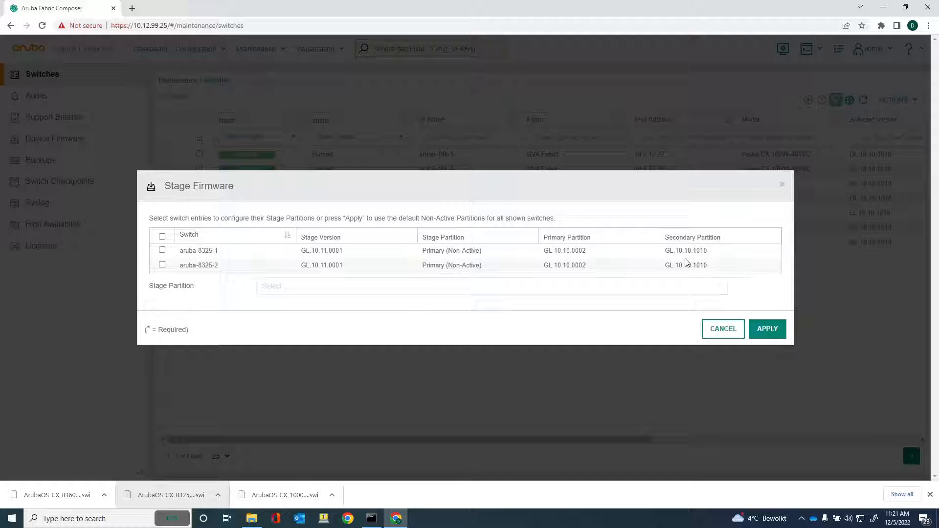
mouse_move(592, 270)
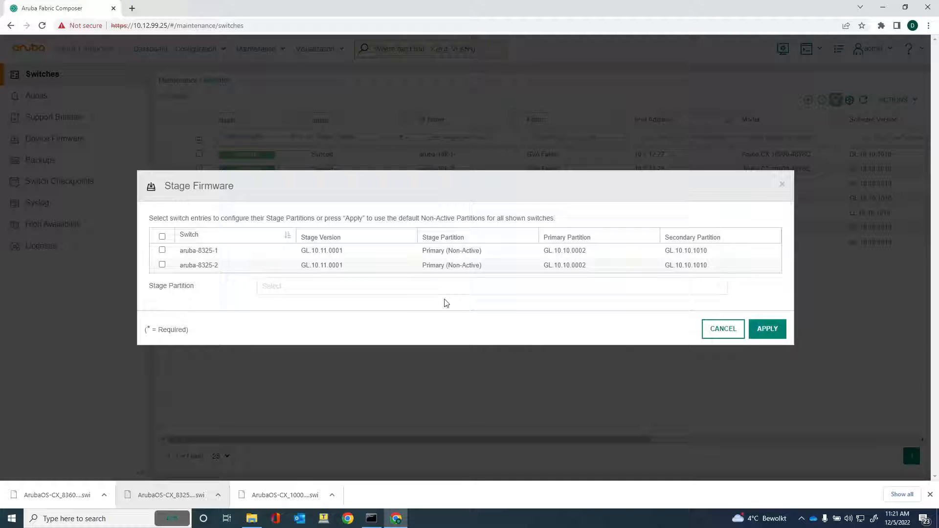
left_click(161, 235)
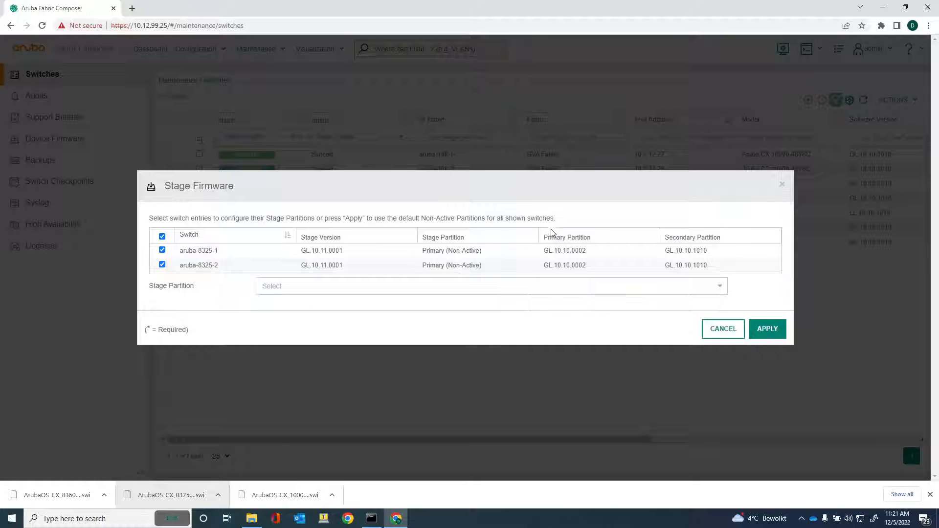
mouse_move(574, 273)
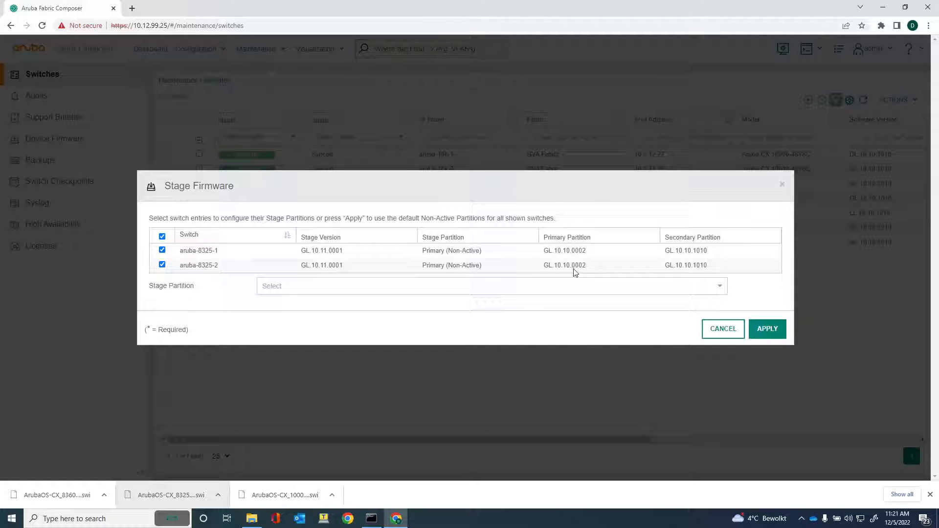
mouse_move(679, 282)
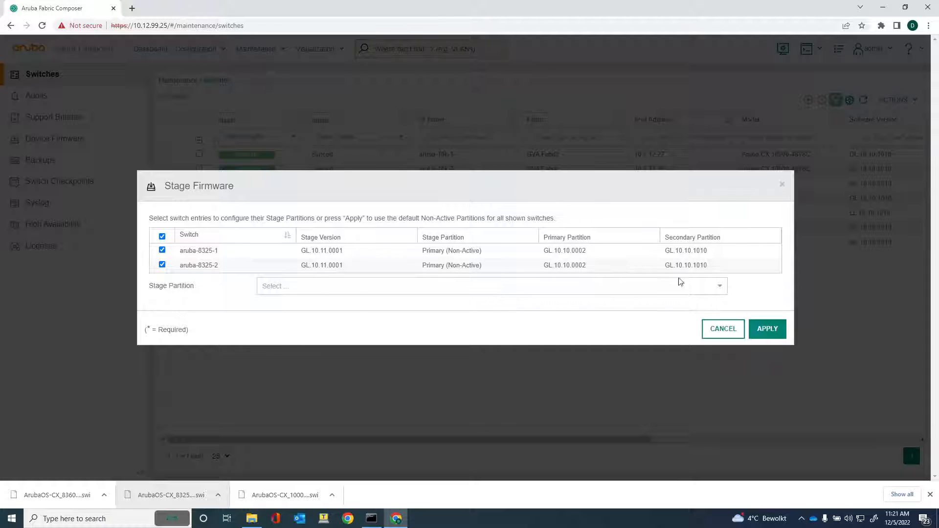
mouse_move(689, 274)
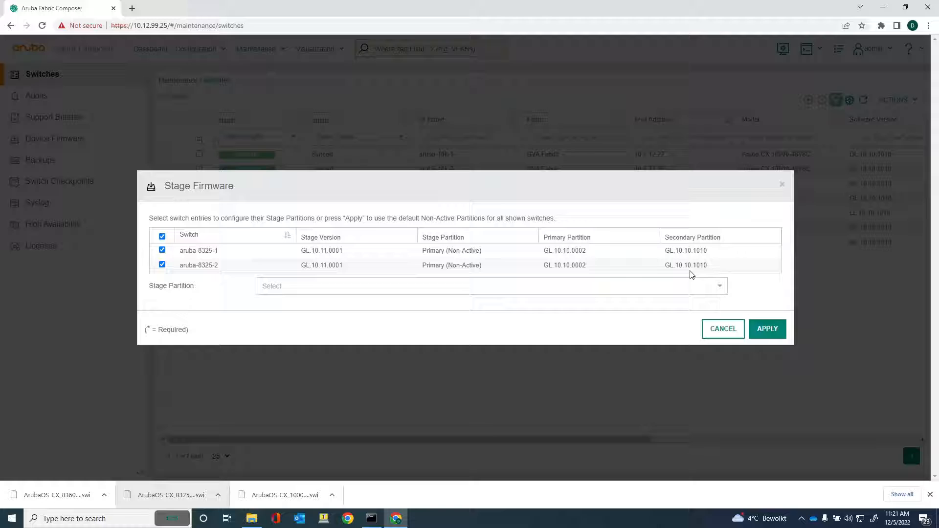
mouse_move(565, 267)
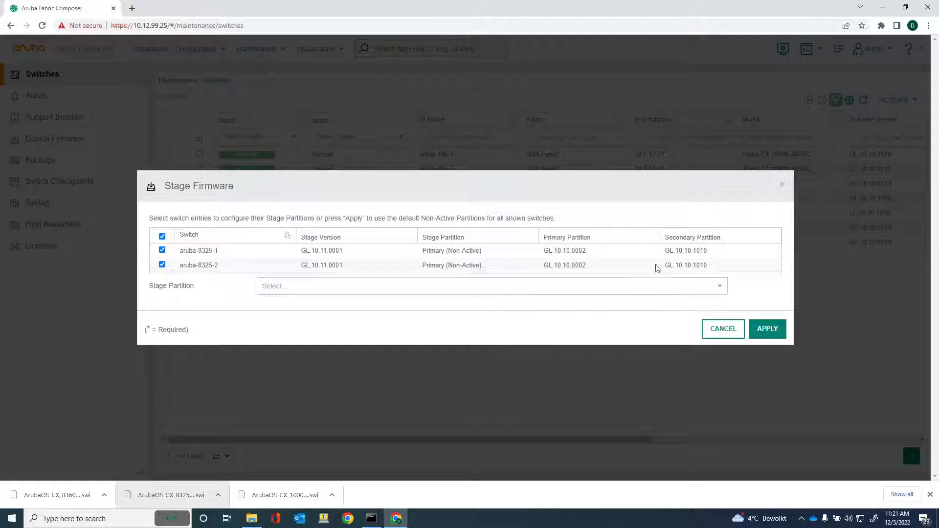
mouse_move(341, 310)
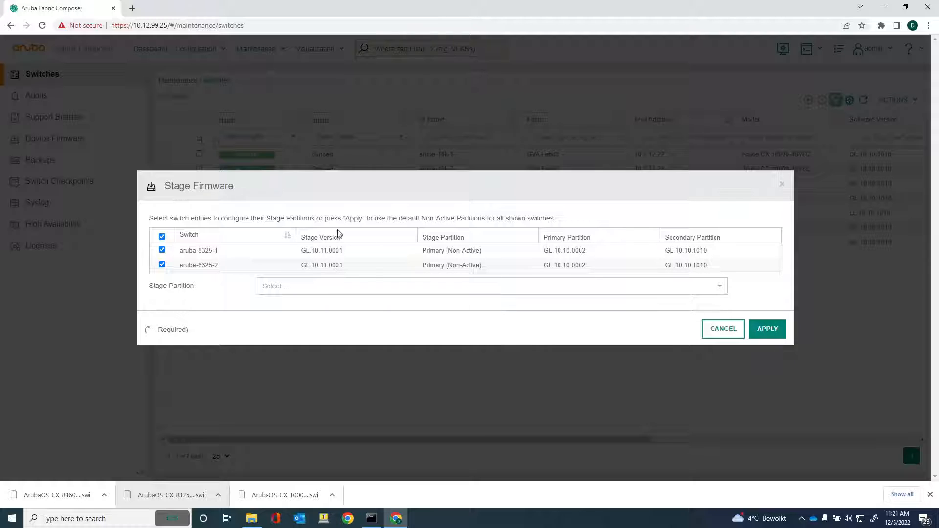
mouse_move(341, 262)
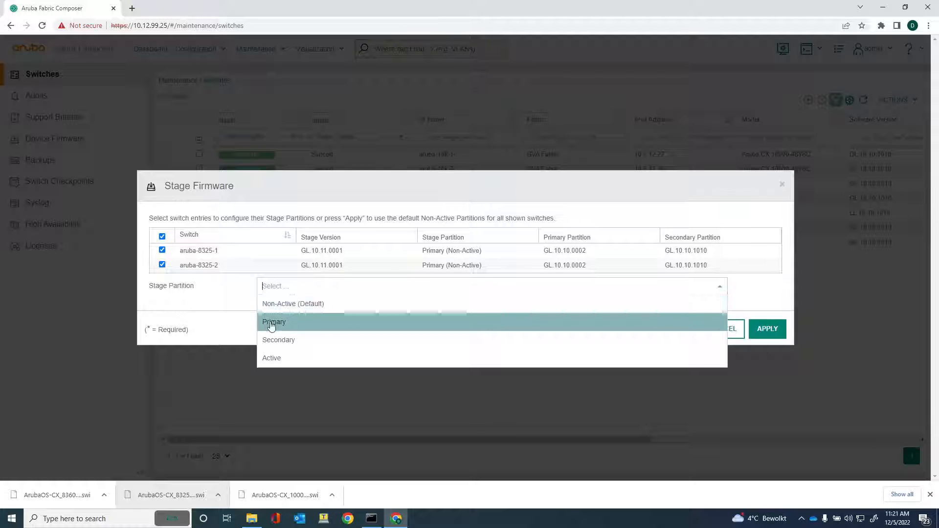
left_click(274, 322)
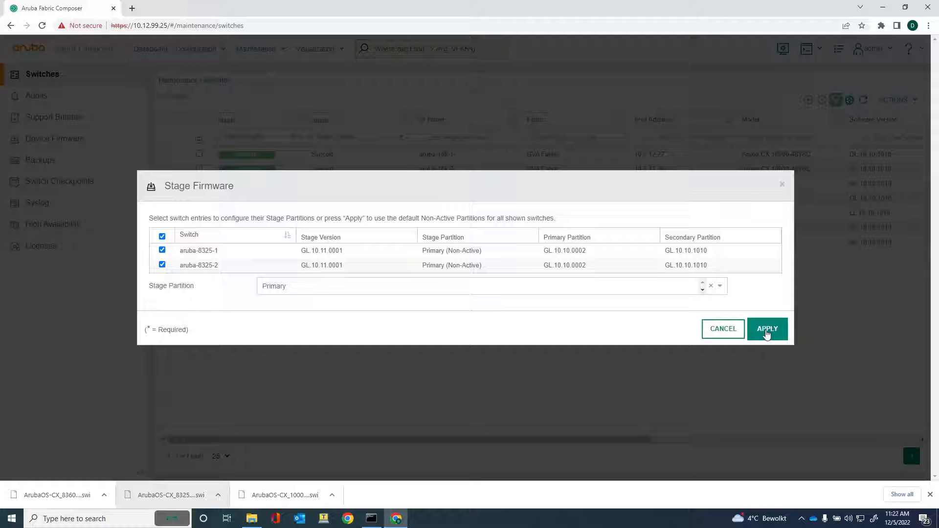
left_click(767, 328)
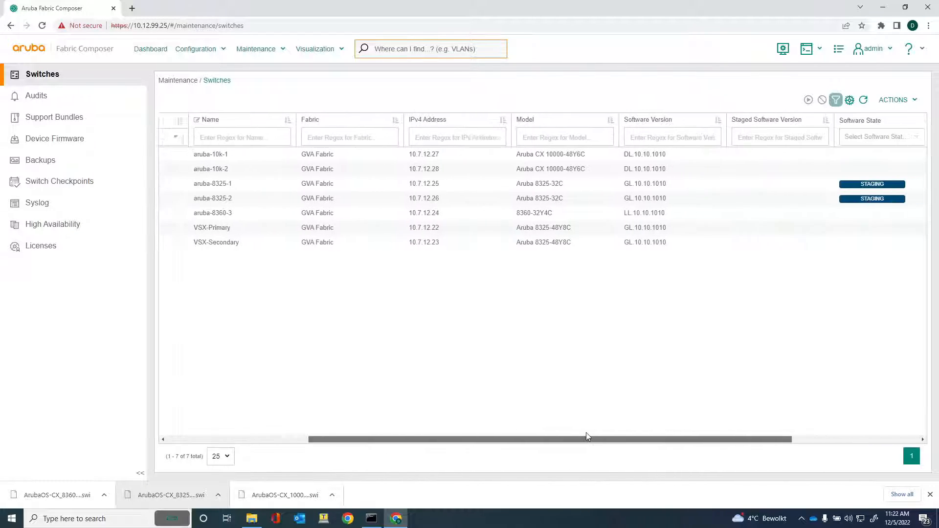
scroll("right", 3)
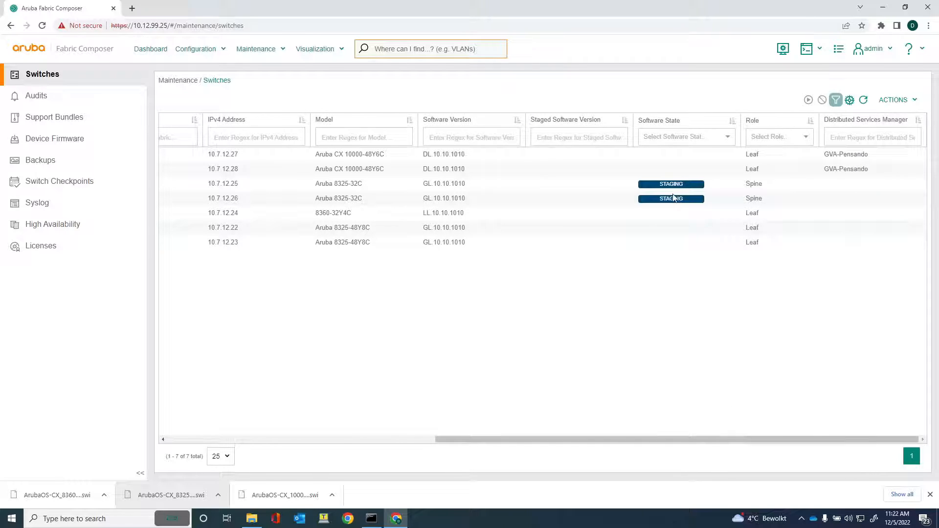
mouse_move(687, 302)
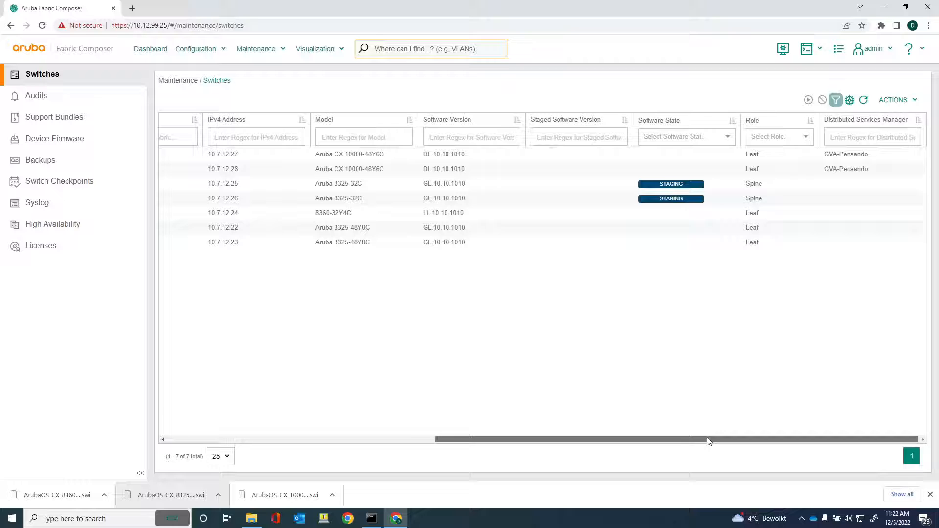
mouse_move(628, 198)
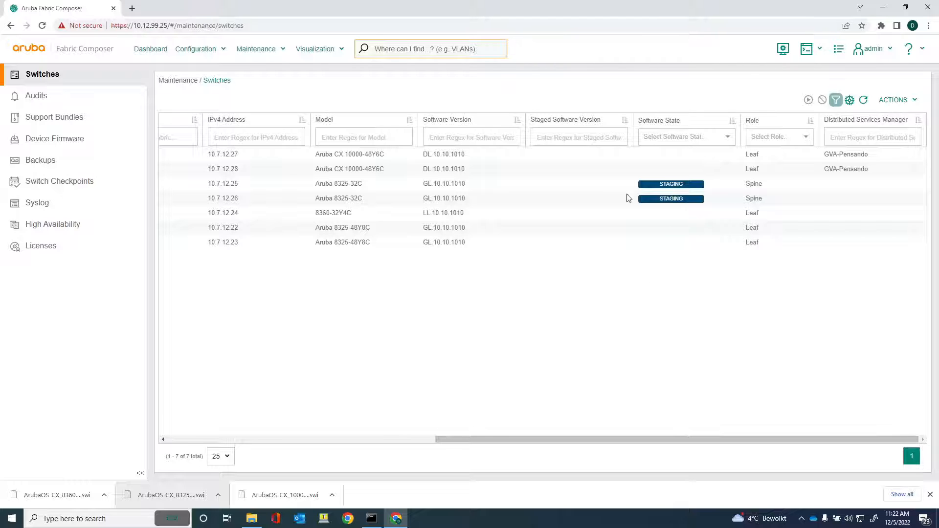
mouse_move(658, 210)
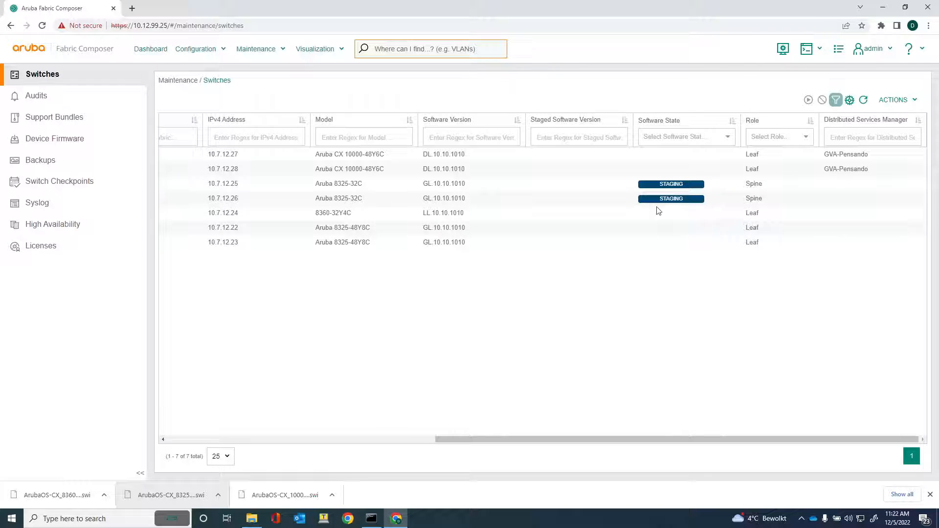
mouse_move(618, 441)
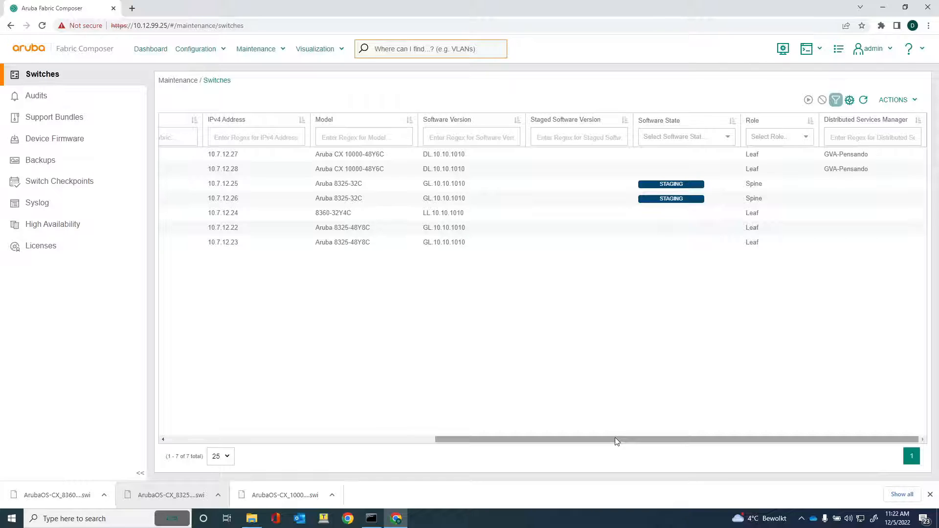
mouse_move(621, 444)
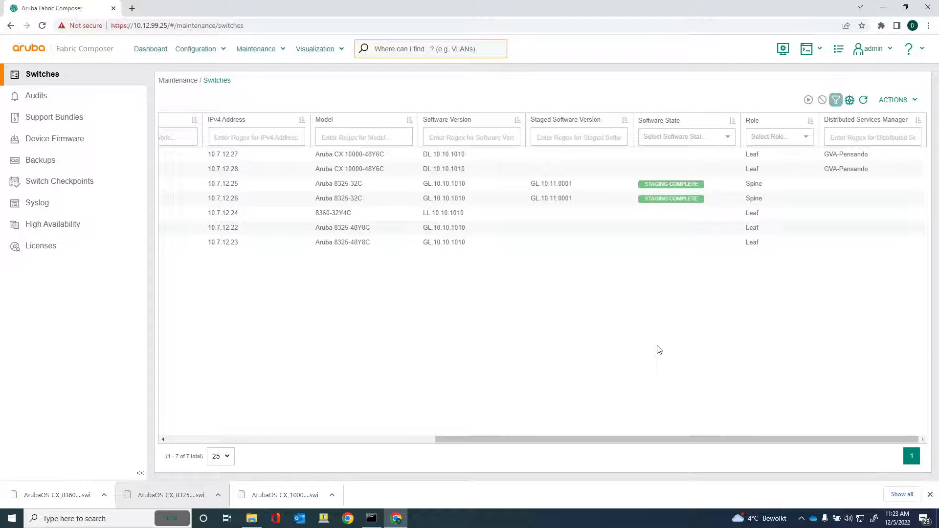
mouse_move(618, 211)
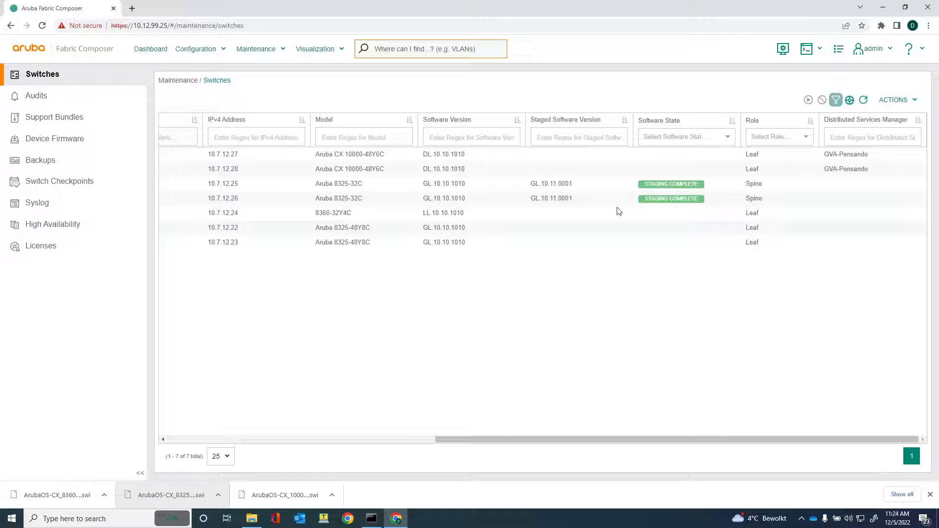
mouse_move(563, 130)
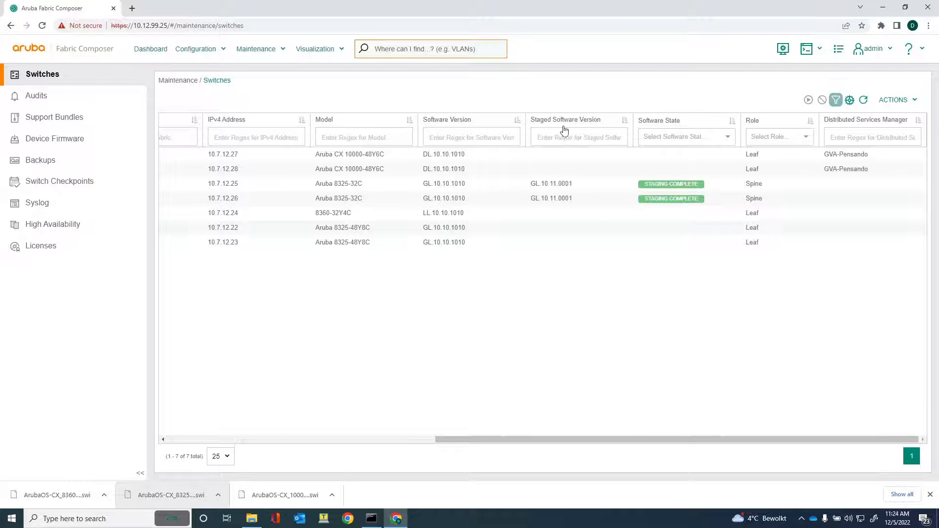
mouse_move(566, 190)
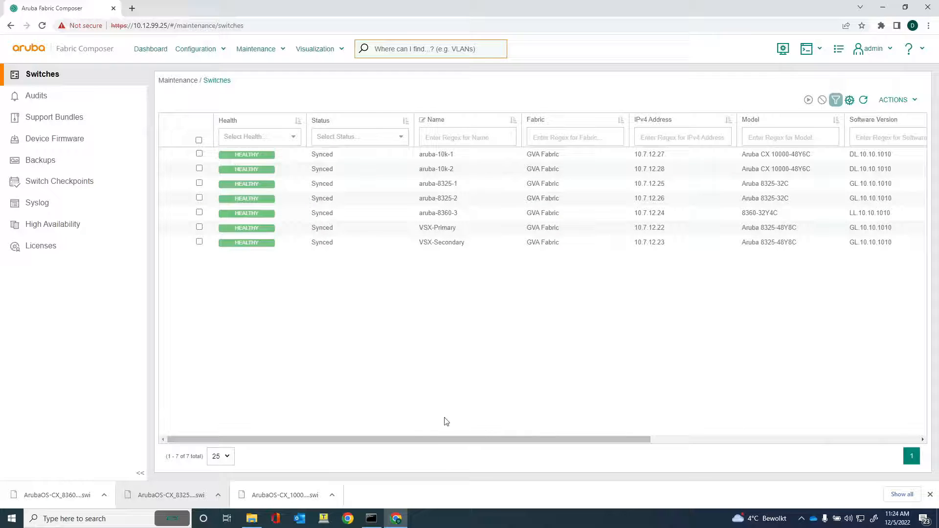
- Scroll the switch table back toward the Health column after staging completes
scroll("right", 3)
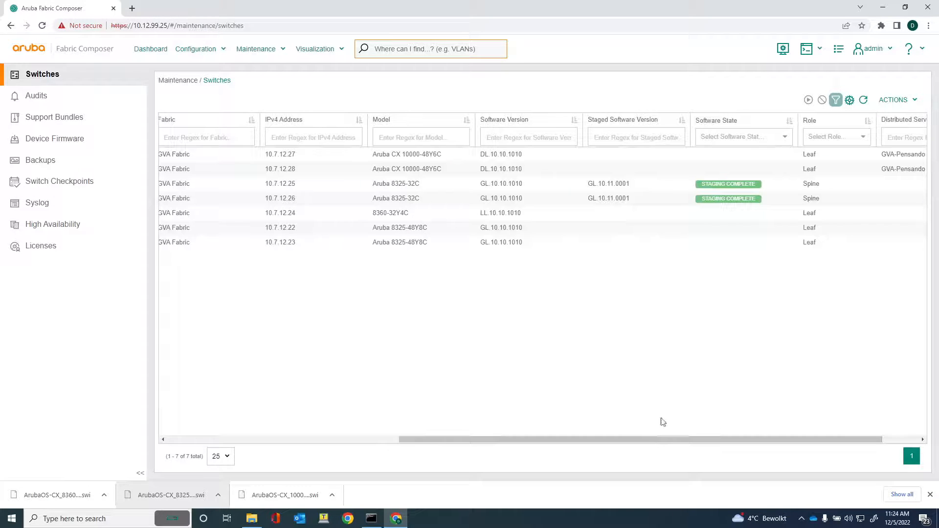
mouse_move(600, 165)
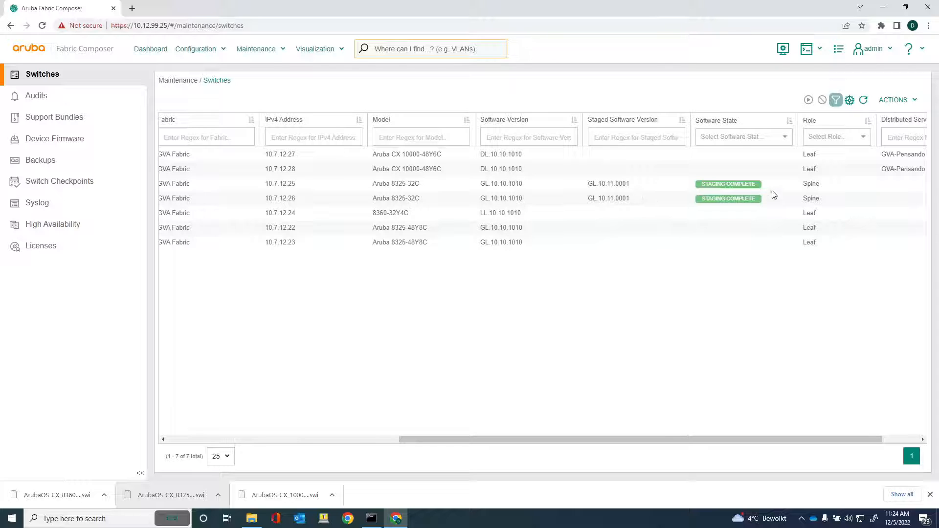
mouse_move(621, 201)
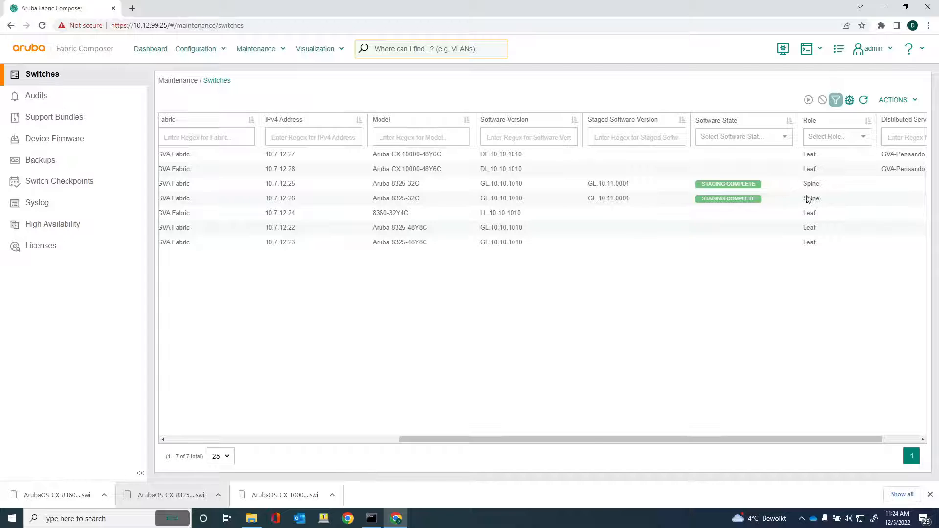
mouse_move(535, 241)
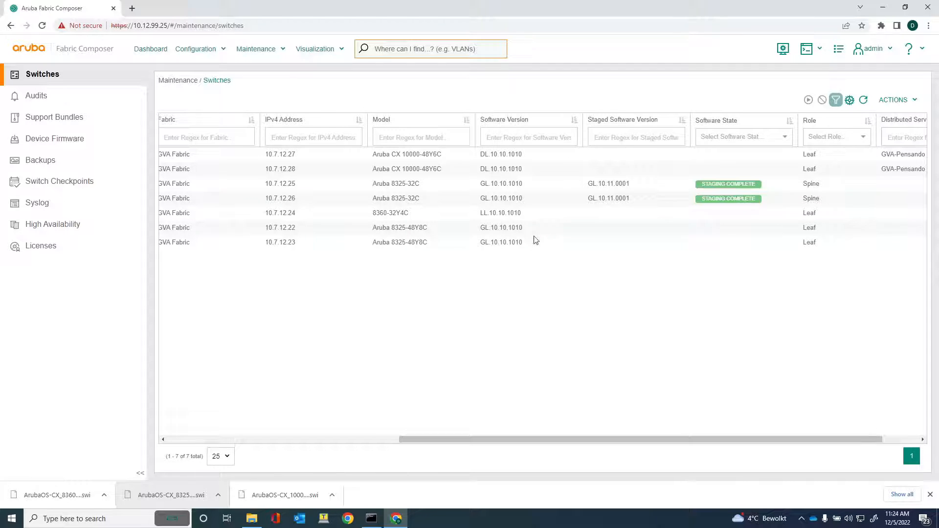
mouse_move(473, 169)
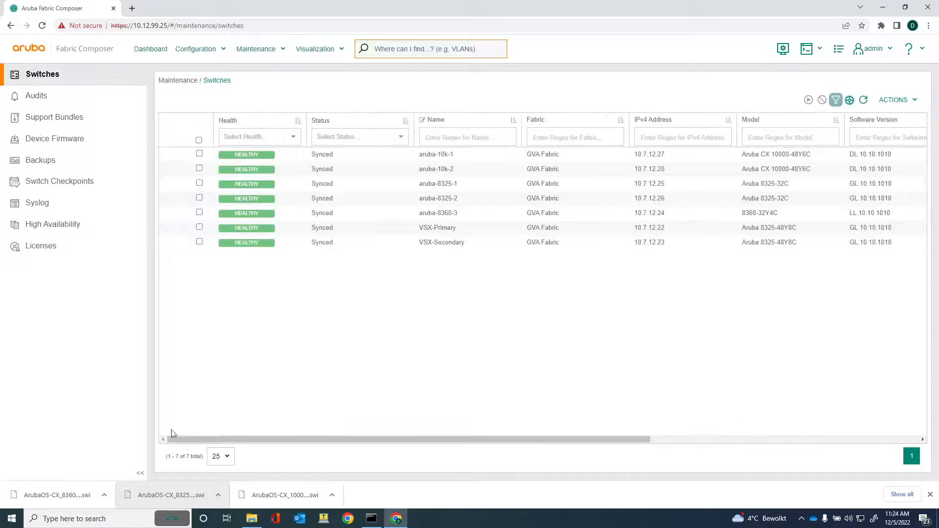
- Reboot aruba-8325-1 onto its Primary partition and confirm the request succeeded
left_click(199, 183)
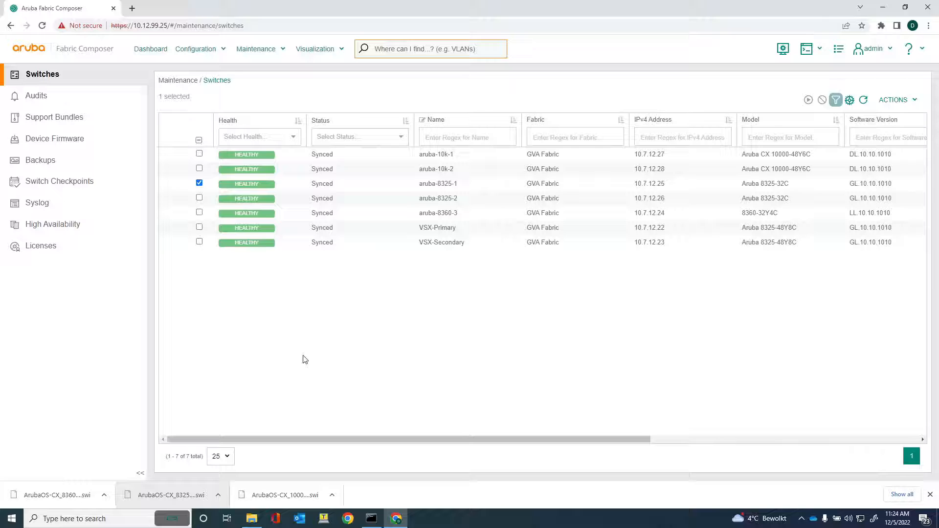
left_click(894, 100)
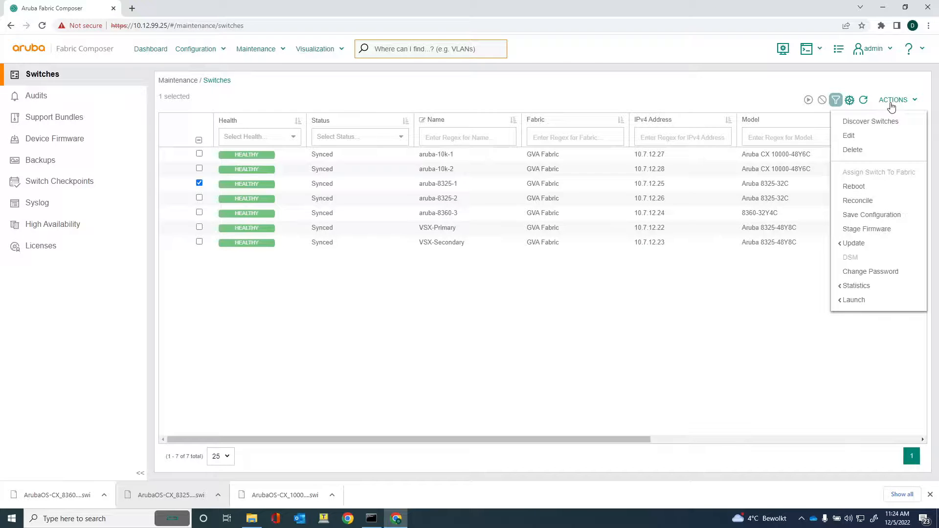
mouse_move(853, 186)
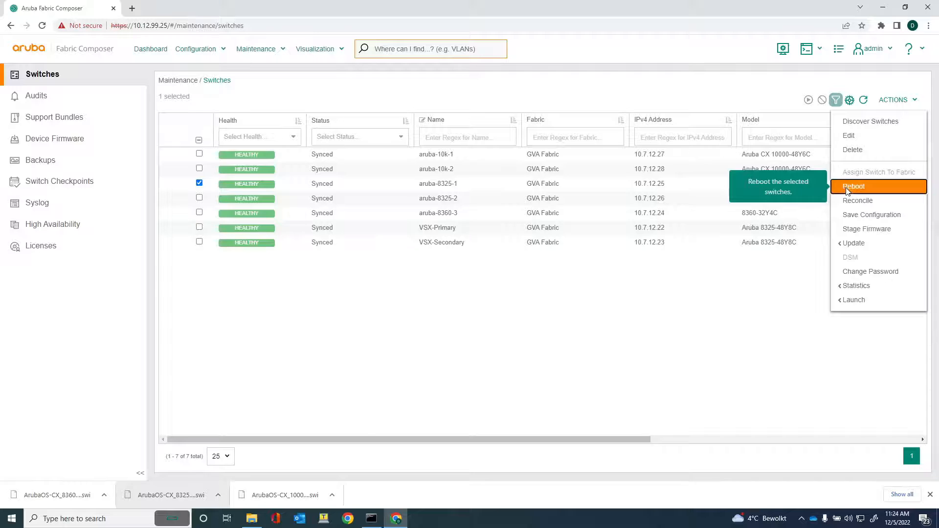
left_click(853, 186)
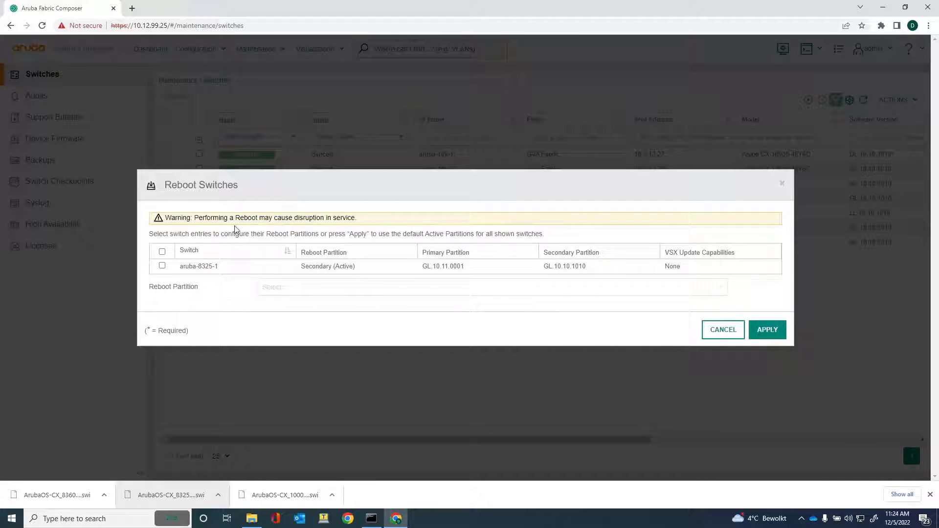
left_click(162, 251)
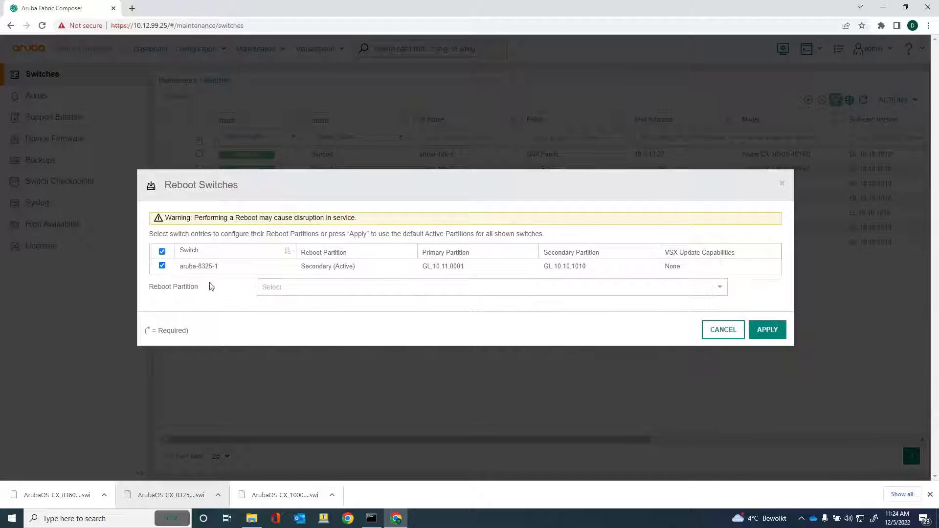
mouse_move(434, 283)
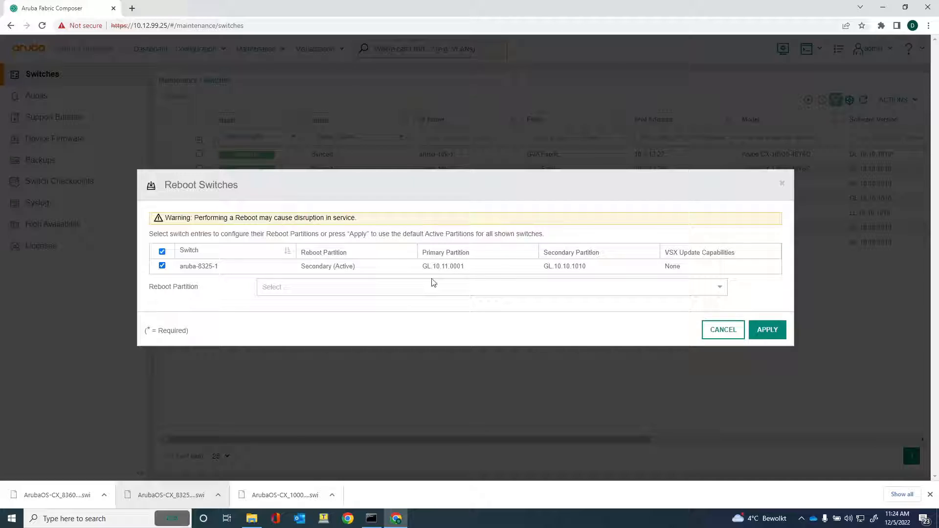
mouse_move(306, 293)
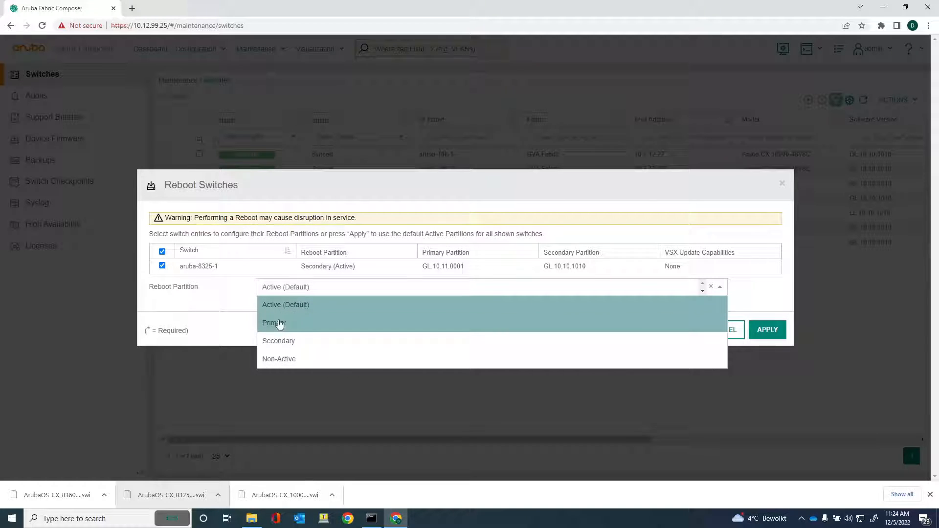
left_click(273, 323)
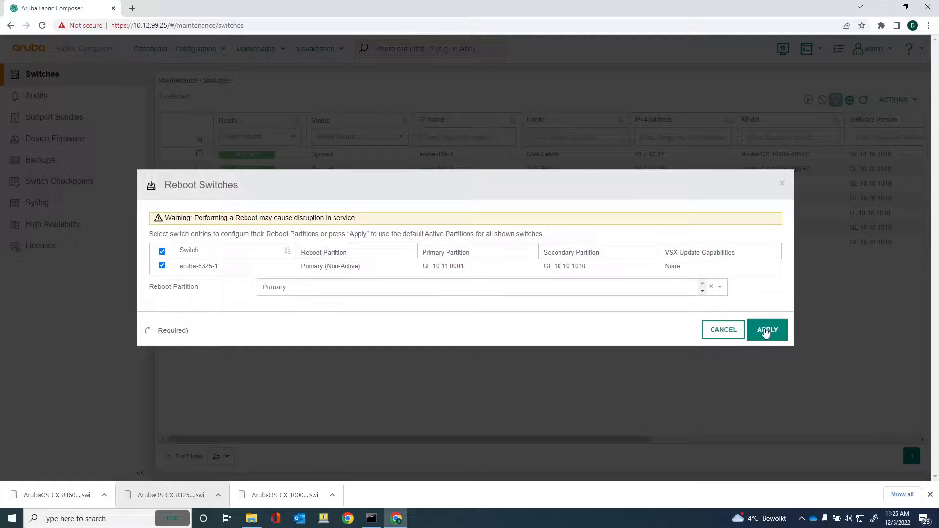
left_click(767, 330)
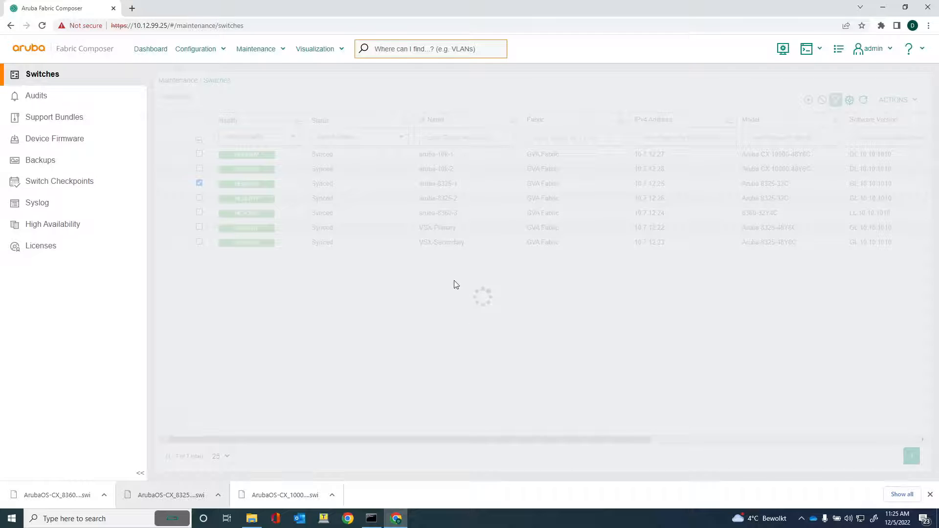
mouse_move(370, 362)
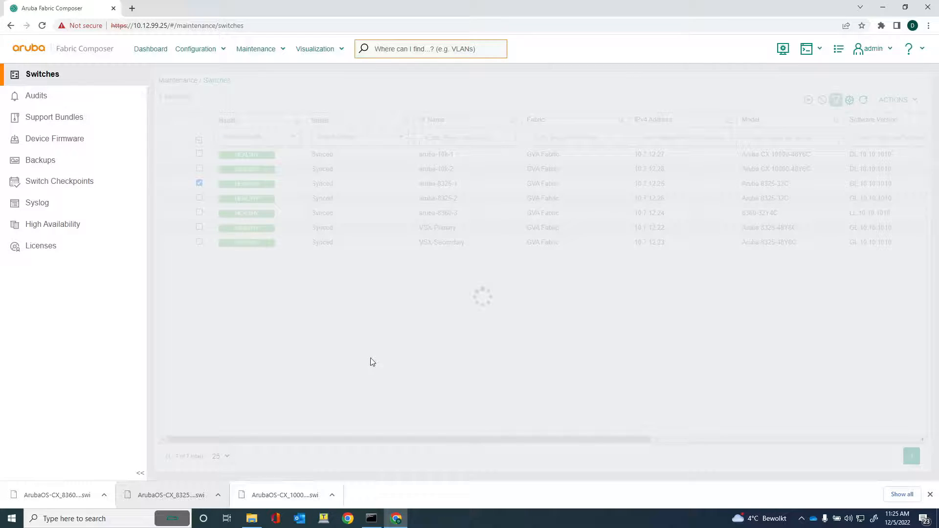
mouse_move(354, 388)
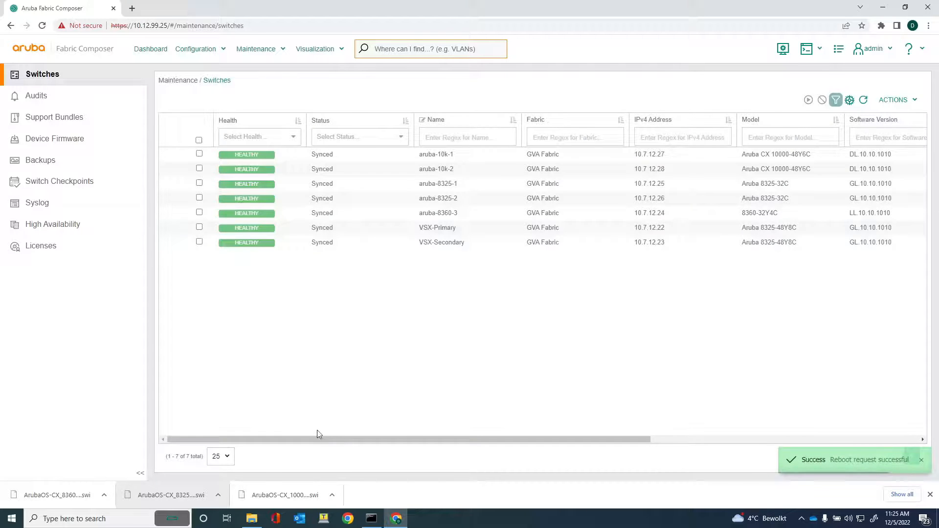
scroll("right", 3)
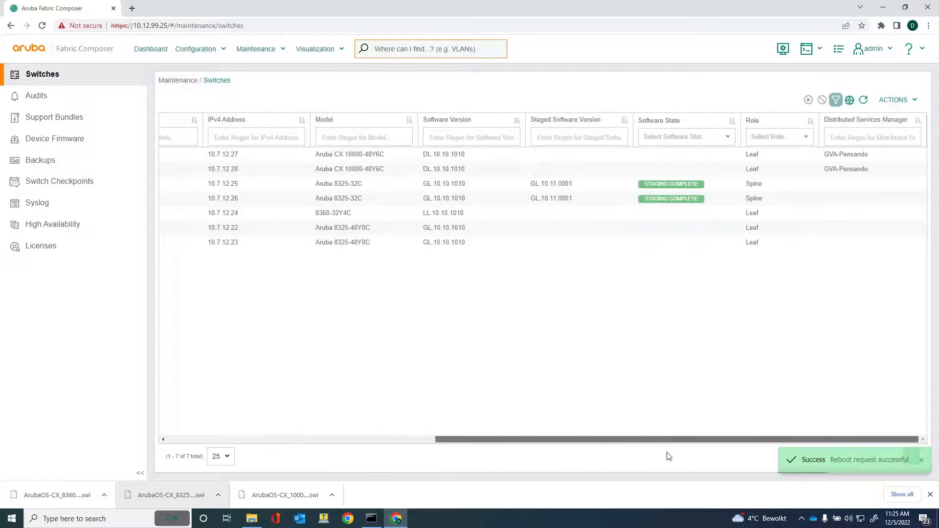
mouse_move(611, 279)
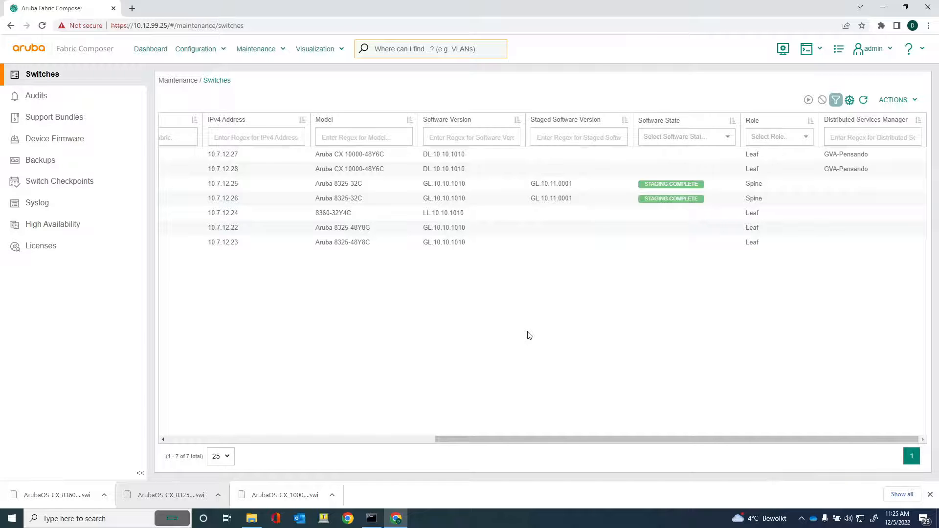
mouse_move(143, 54)
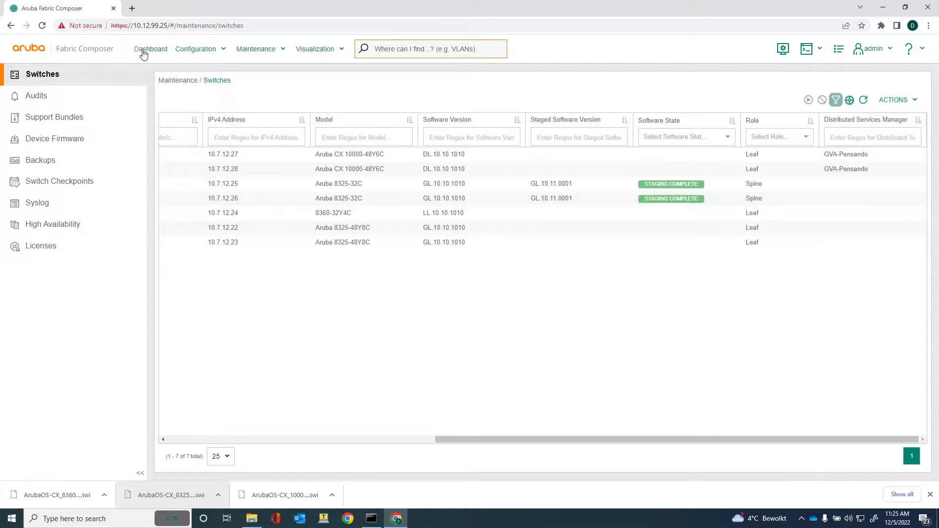
- Return to the Dashboard showing all GVA Fabric switches green
left_click(150, 49)
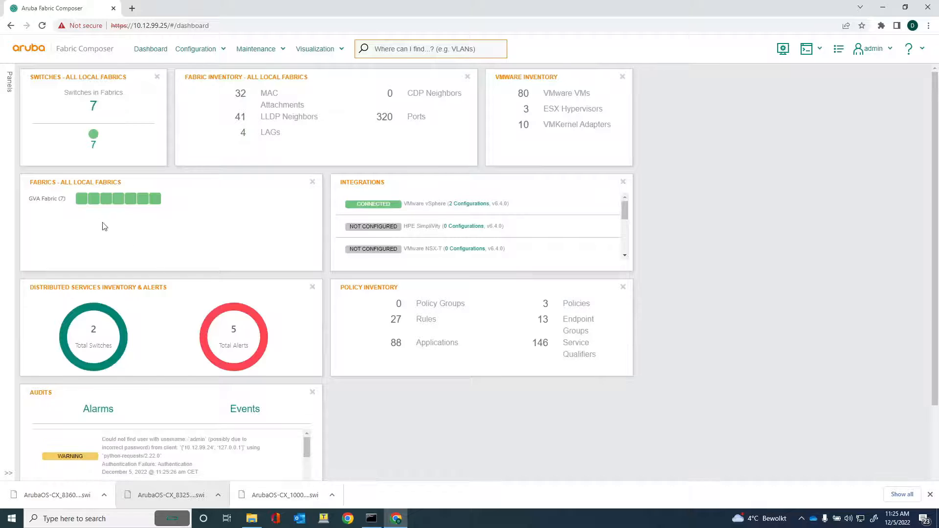
mouse_move(126, 233)
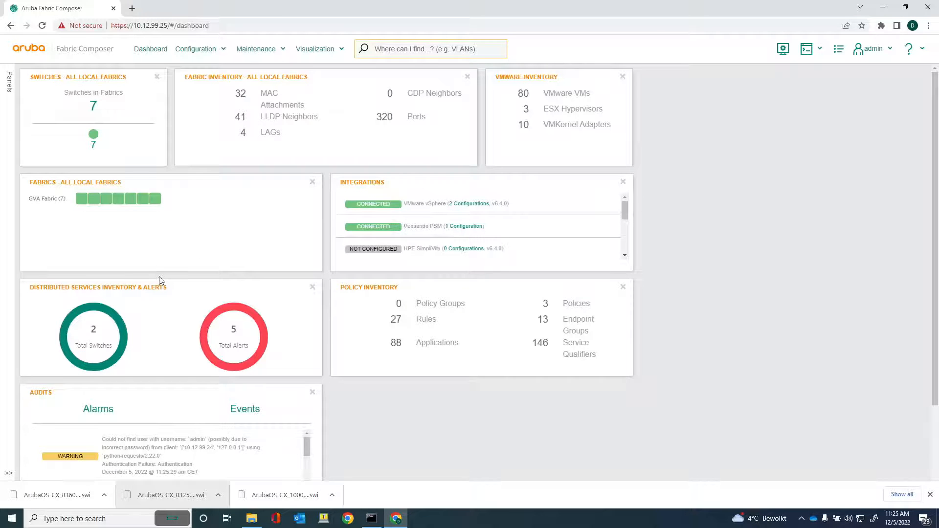
mouse_move(118, 257)
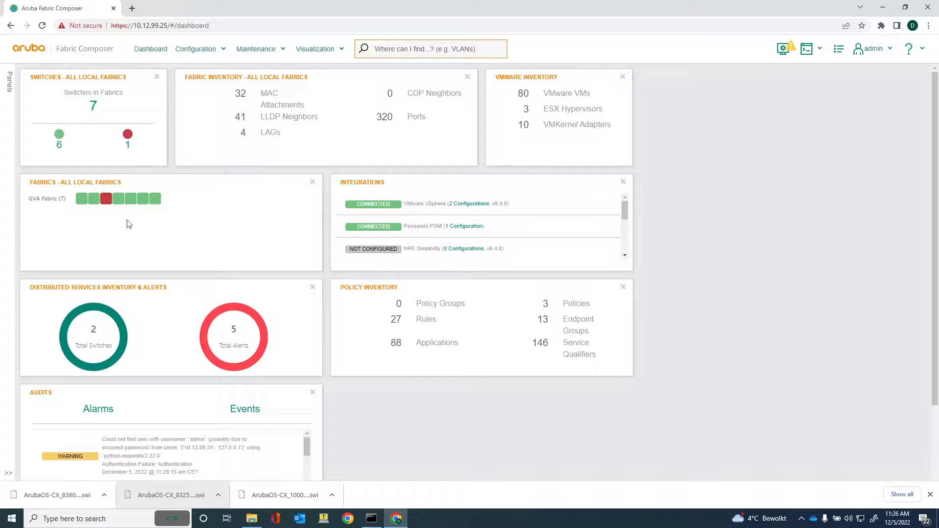
mouse_move(107, 199)
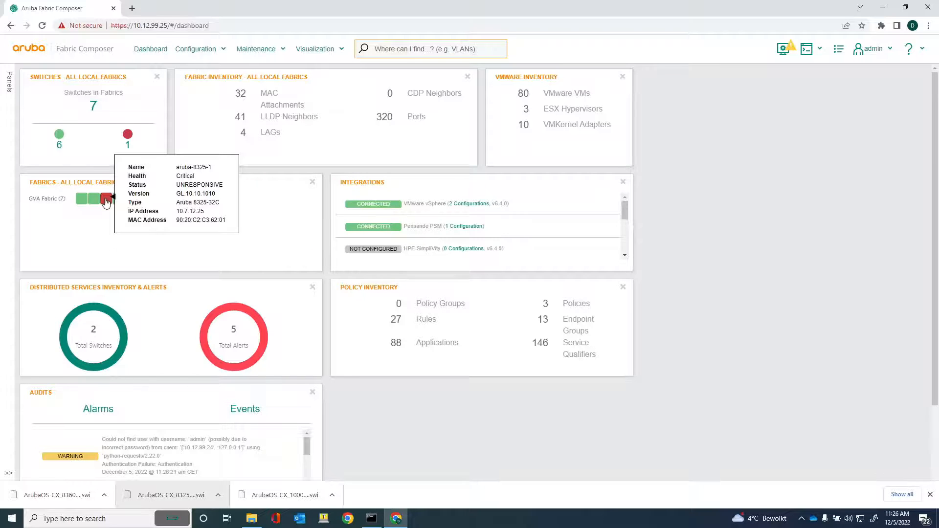
mouse_move(109, 214)
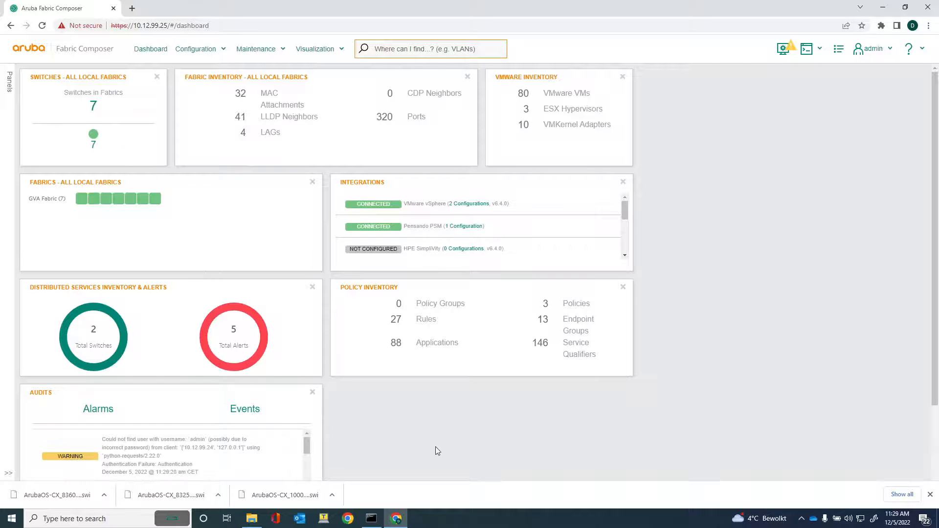
mouse_move(243, 282)
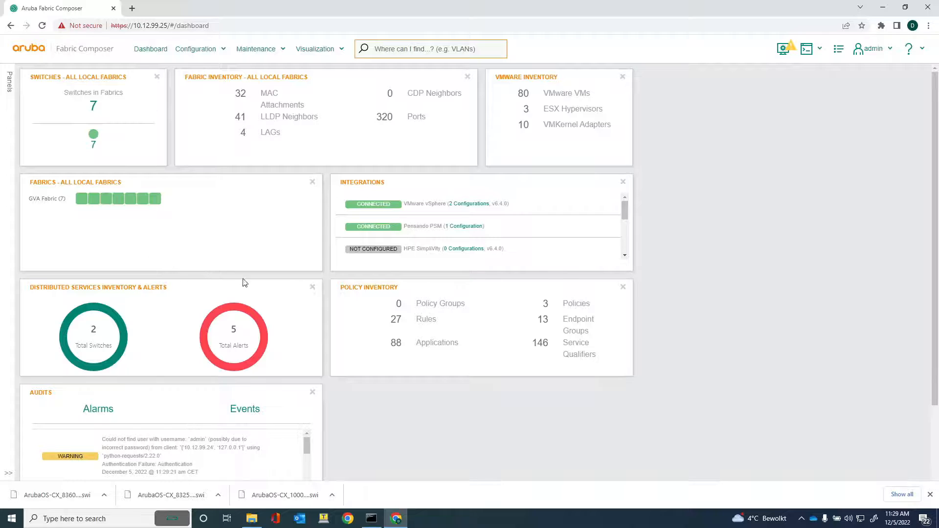
mouse_move(102, 199)
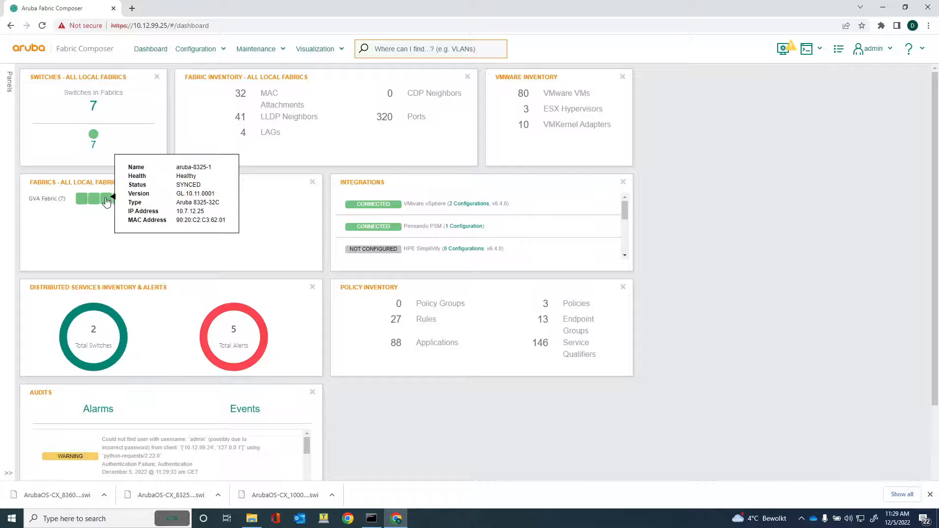
mouse_move(119, 199)
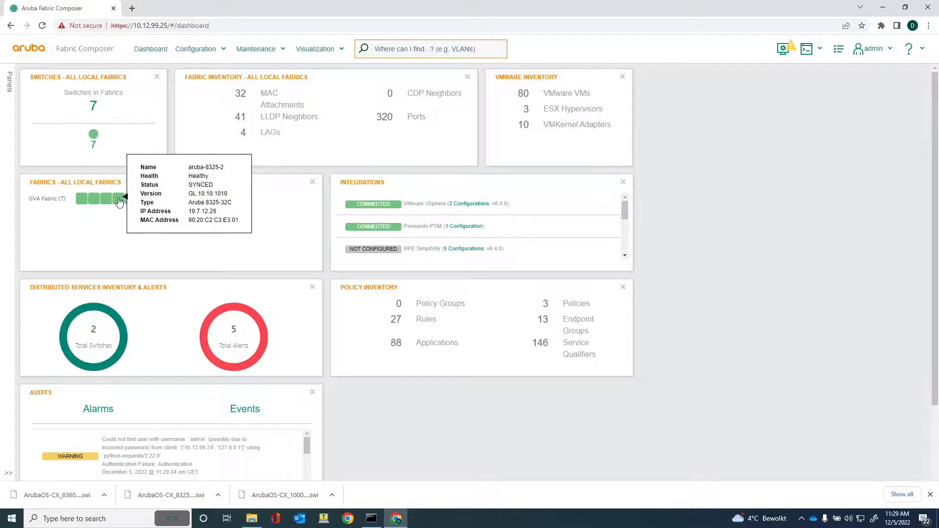
mouse_move(120, 211)
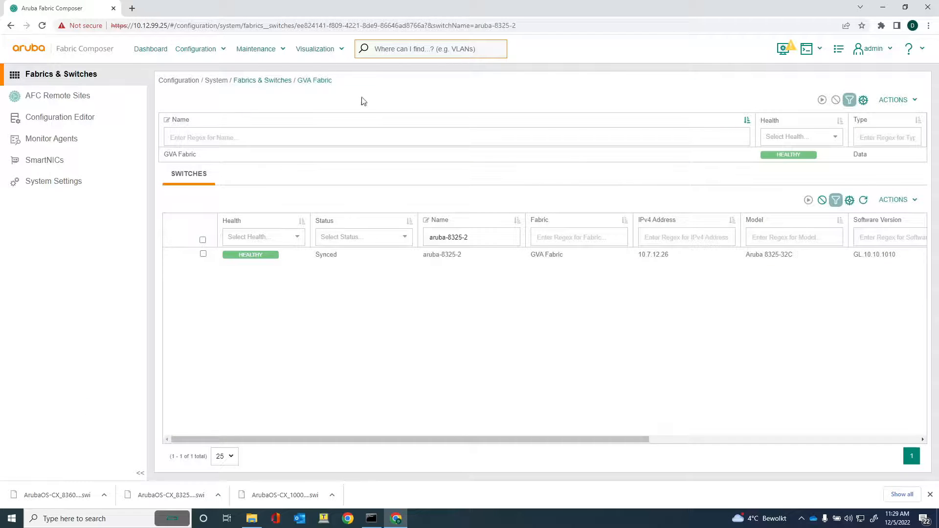
- Reboot aruba-8325-2 onto its Primary partition holding GL.10.11.0001 and apply
left_click(150, 49)
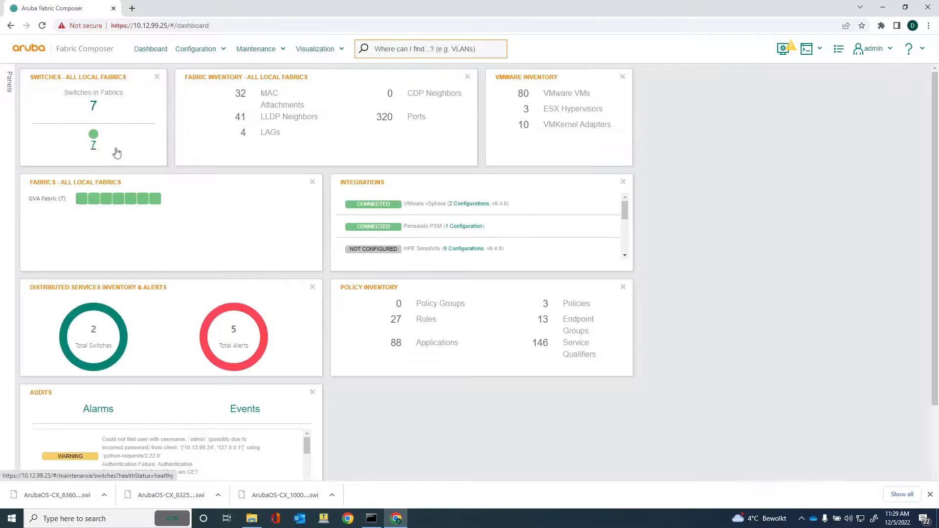
mouse_move(112, 199)
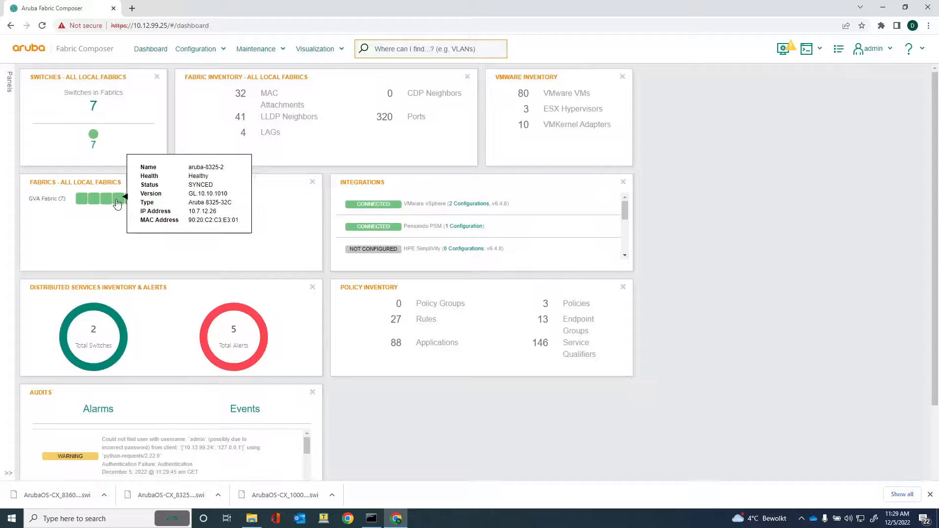
left_click(117, 198)
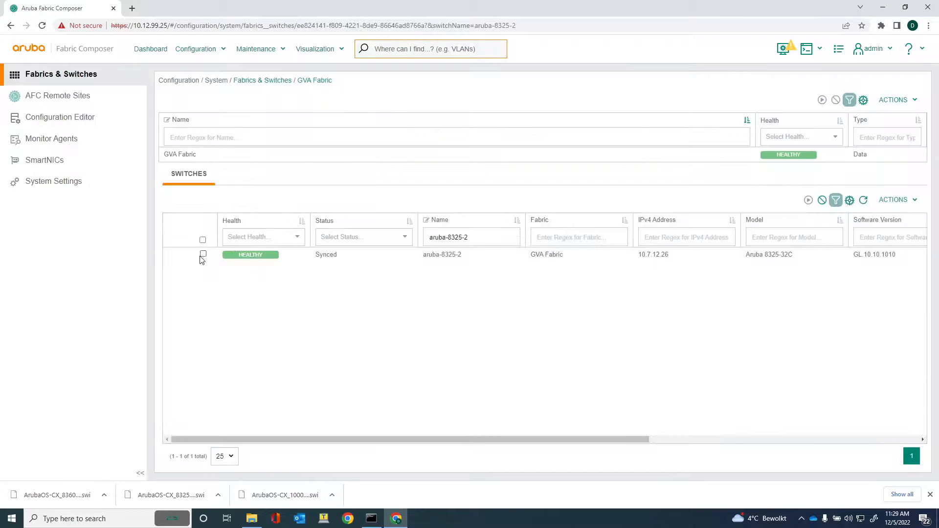
left_click(204, 255)
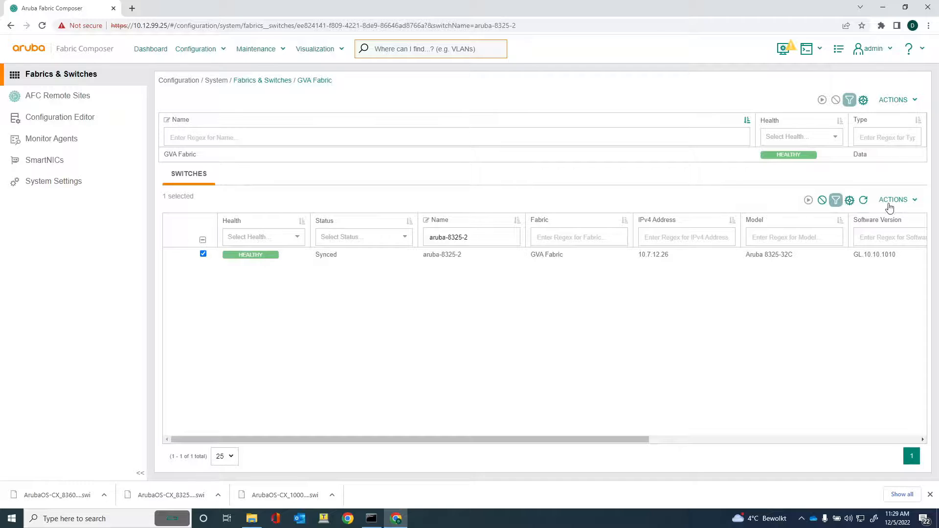
left_click(894, 200)
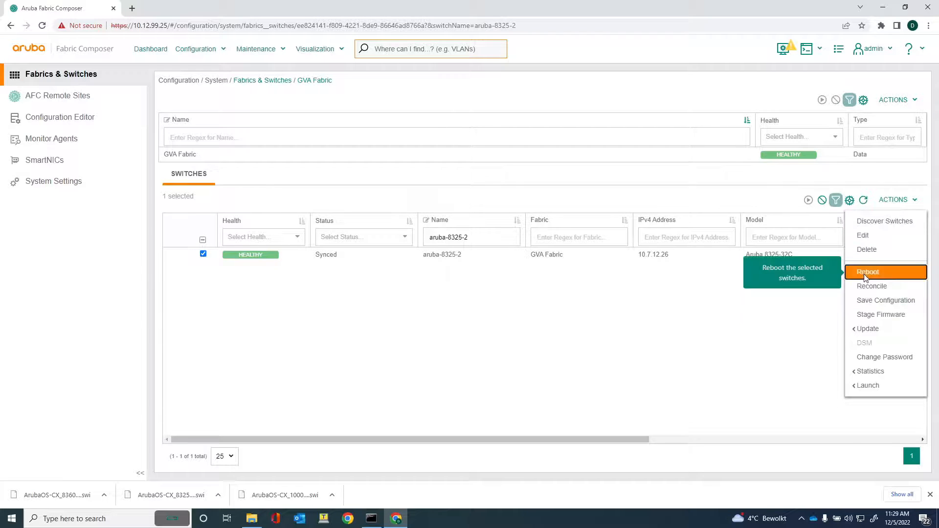
left_click(868, 271)
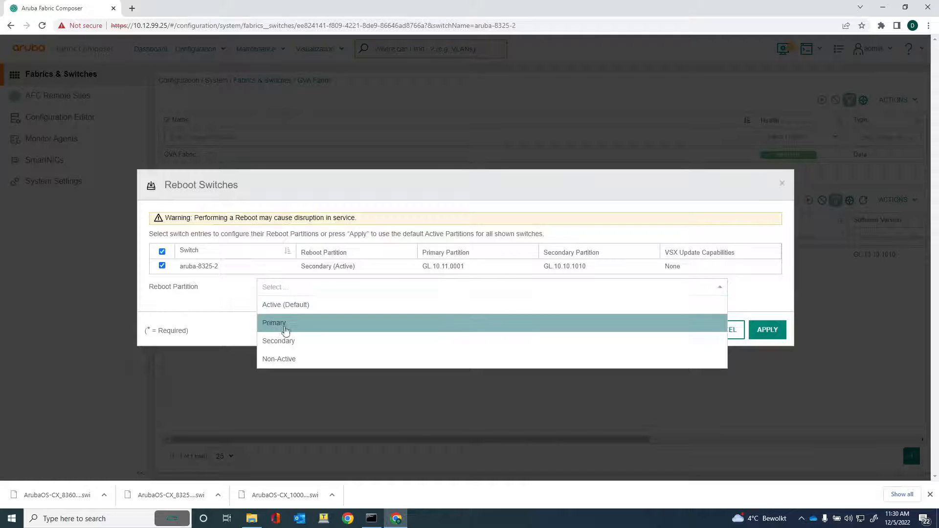
left_click(274, 323)
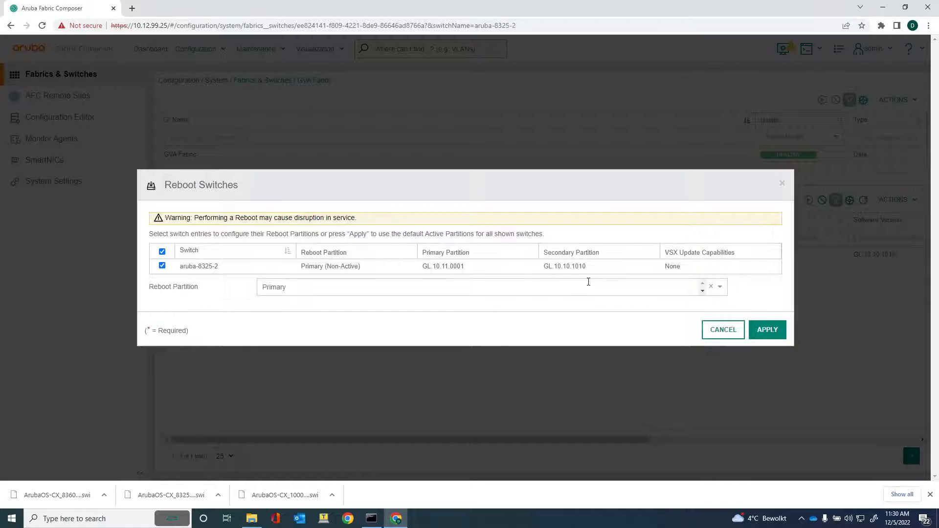
mouse_move(457, 266)
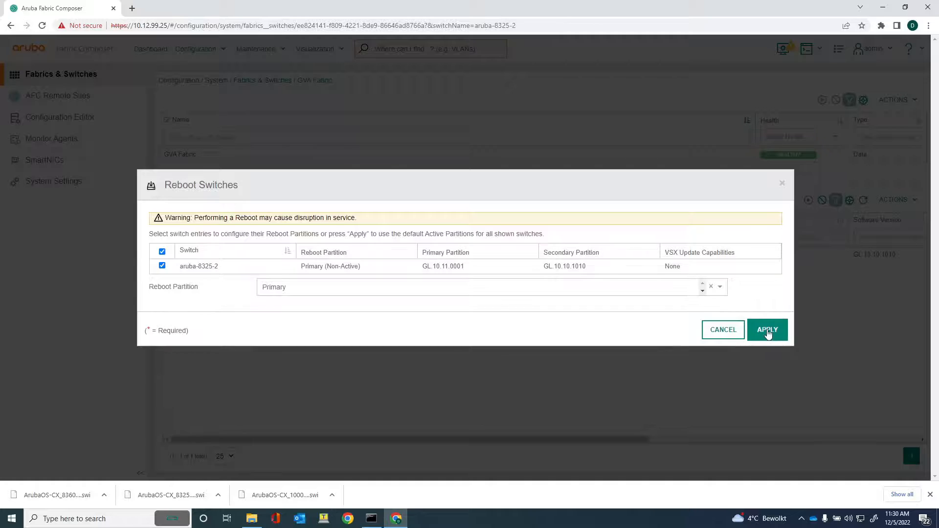
left_click(767, 329)
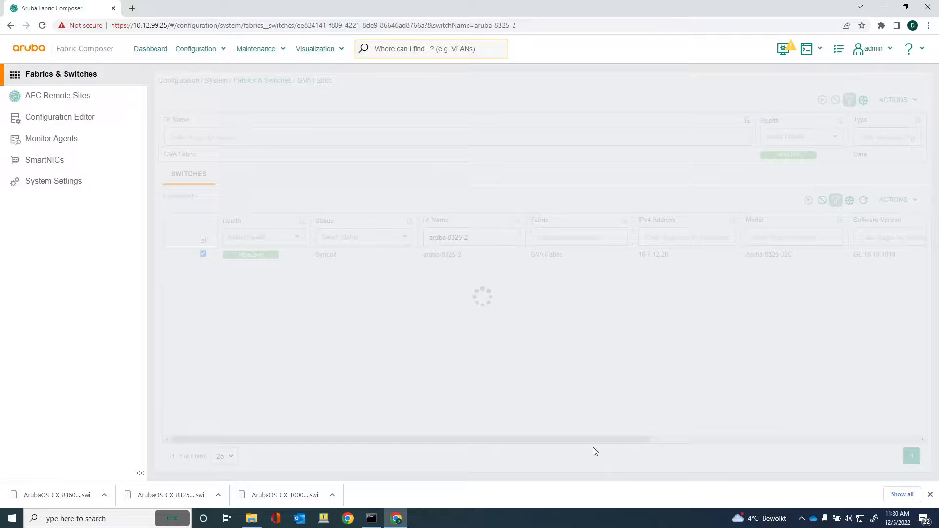
mouse_move(326, 233)
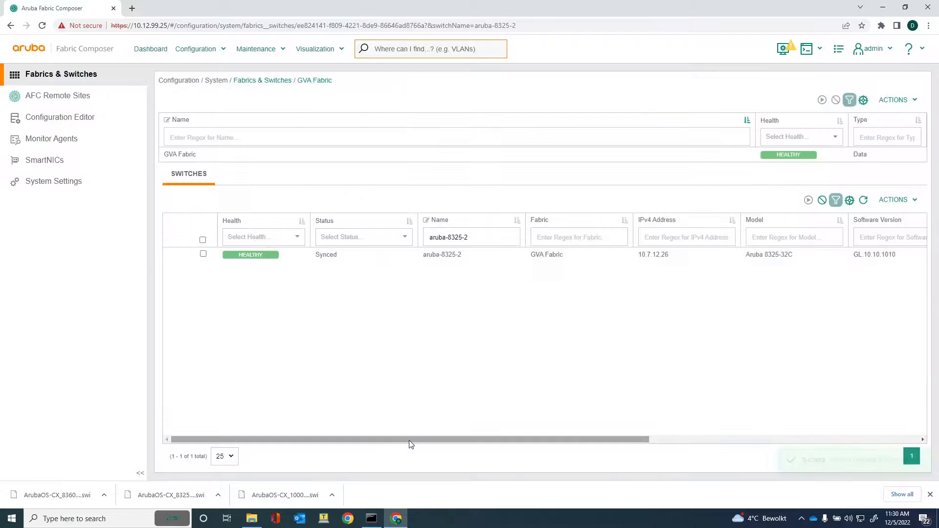
mouse_move(151, 49)
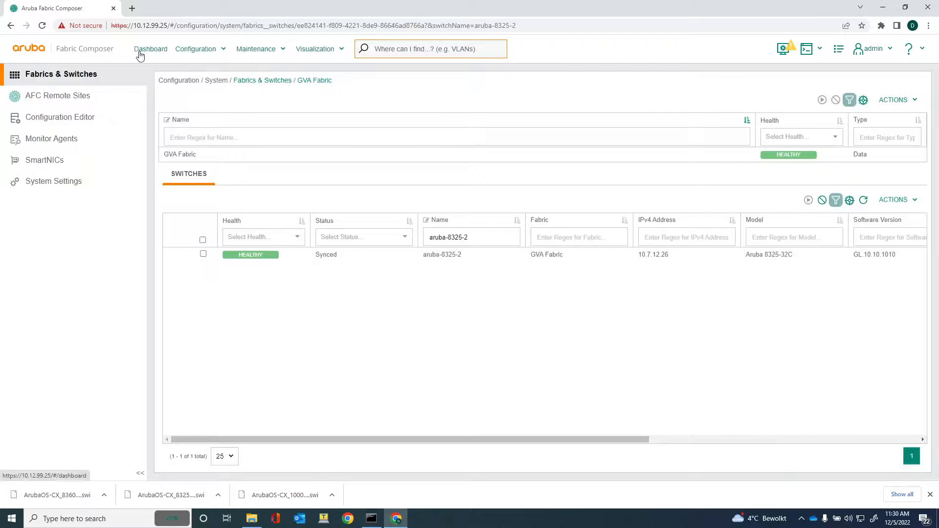
- Return to the dashboard to watch aruba-8325-2's reboot and health status
left_click(150, 49)
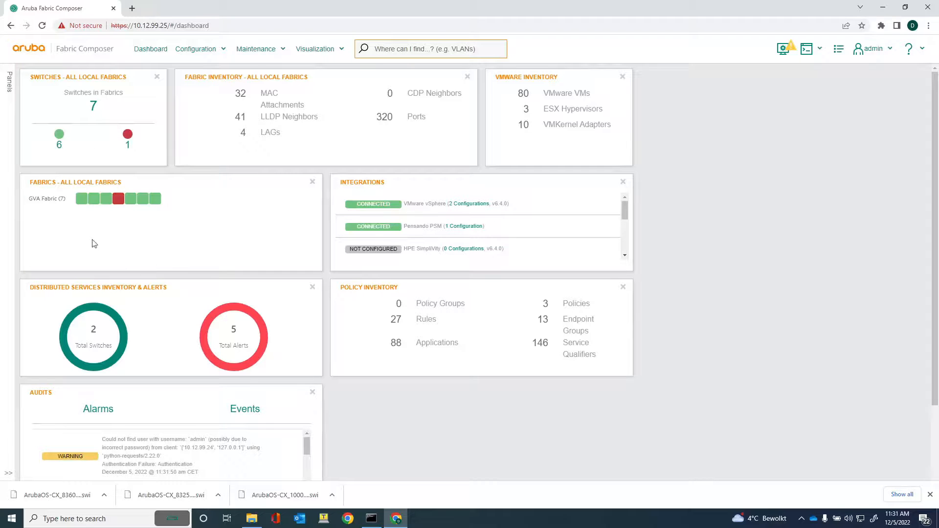
mouse_move(118, 198)
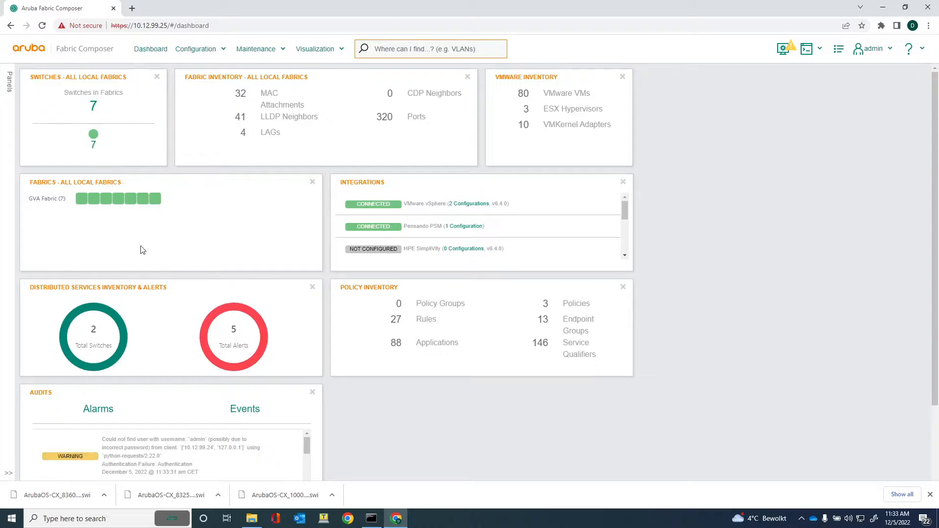
mouse_move(118, 198)
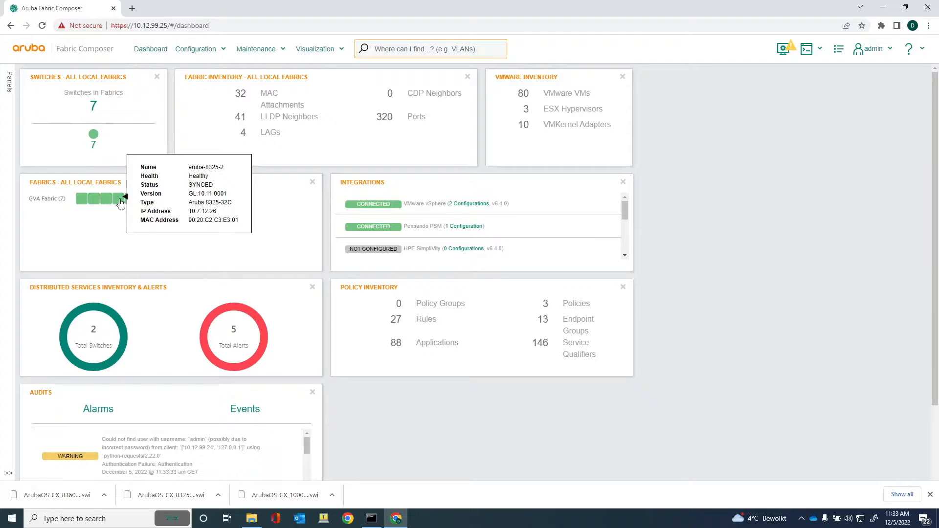